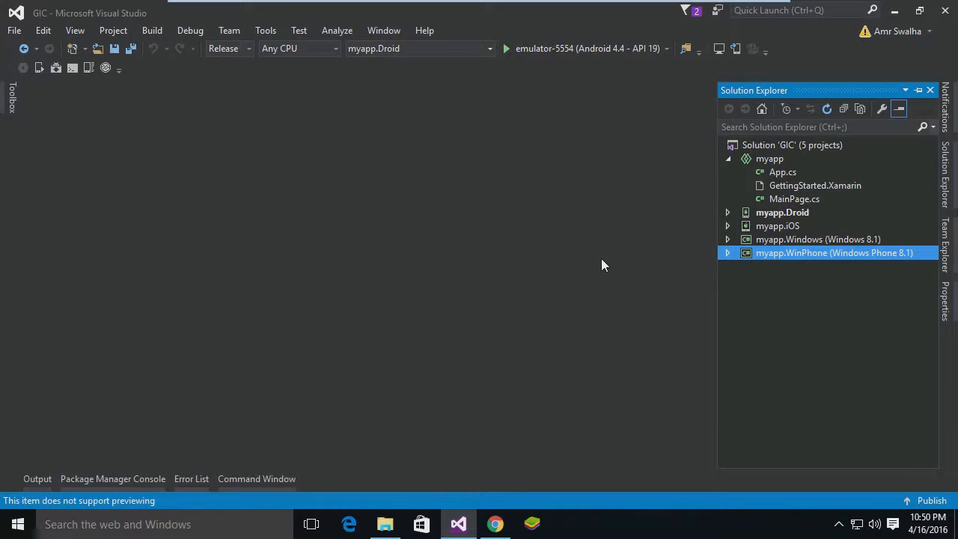
pyautogui.moveTo(606, 265)
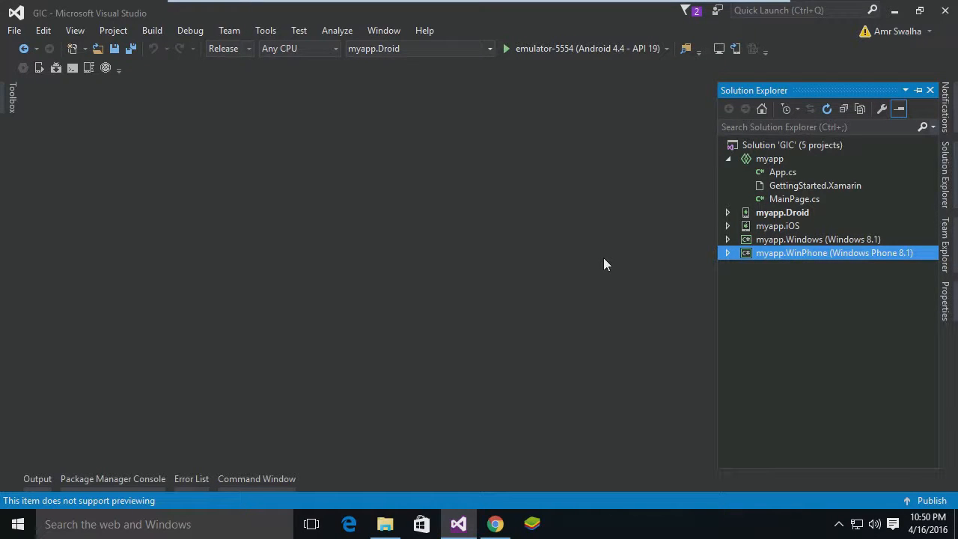
pyautogui.moveTo(645, 195)
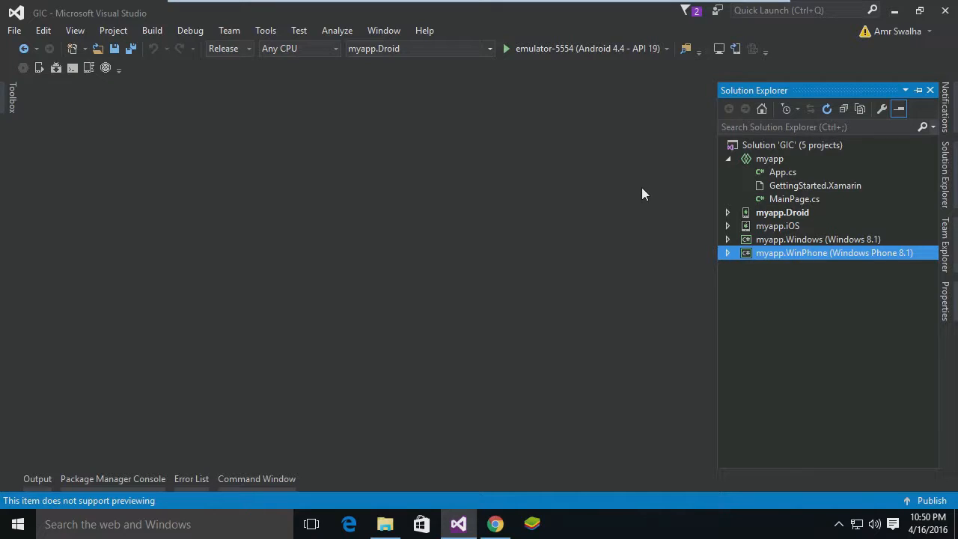
pyautogui.moveTo(782, 299)
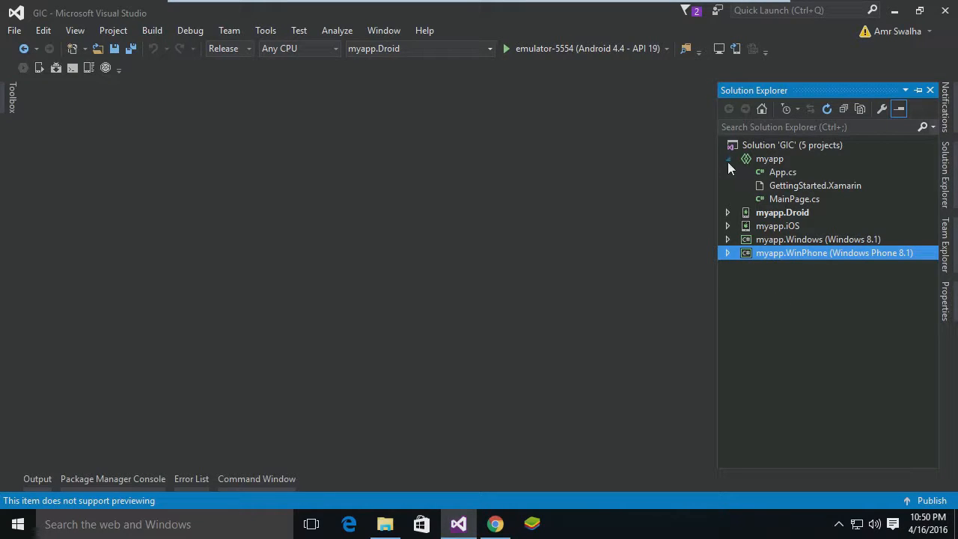
# Step: Collapse the shared myapp project in Solution Explorer to list only the five projects
pyautogui.click(728, 158)
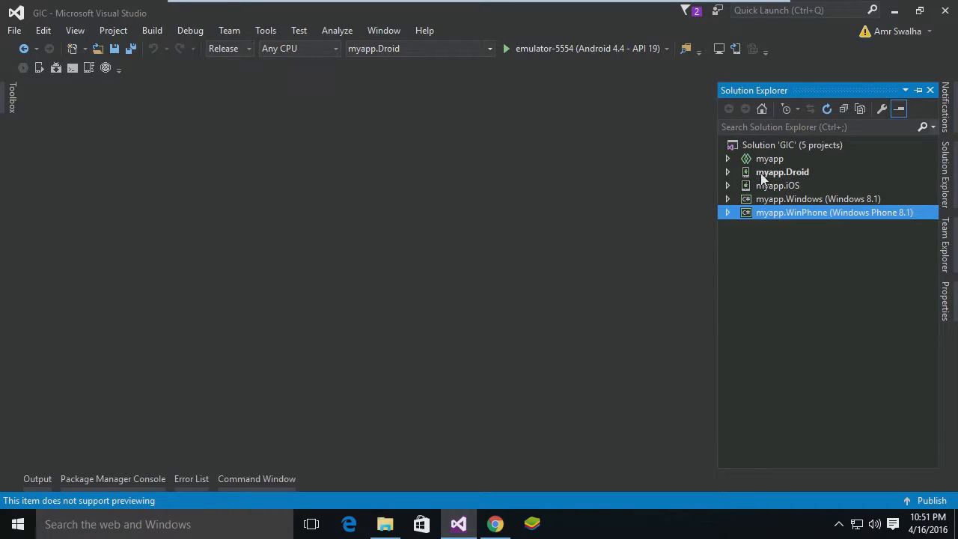
pyautogui.moveTo(772, 186)
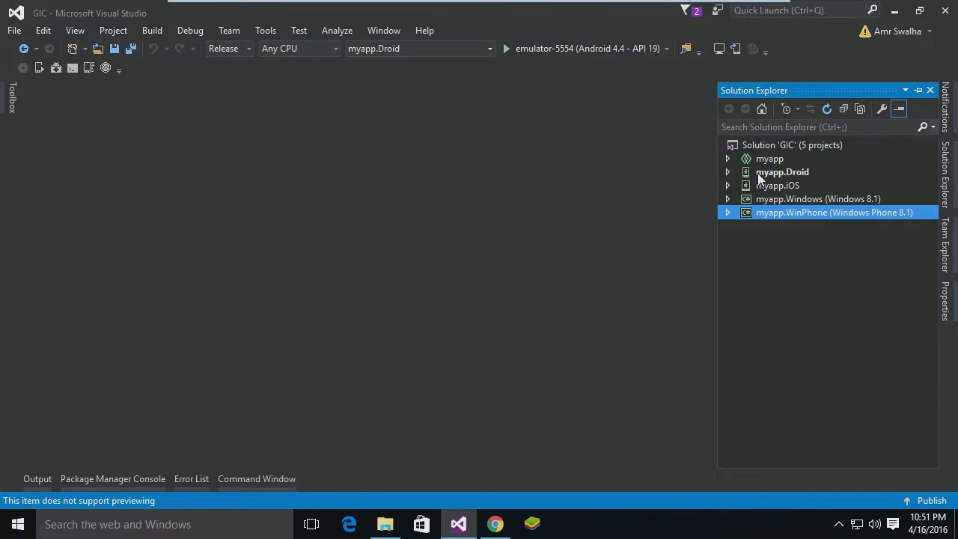
# Step: Export the myapp.Droid project as an Android package (.apk) from its context menu
pyautogui.click(783, 172)
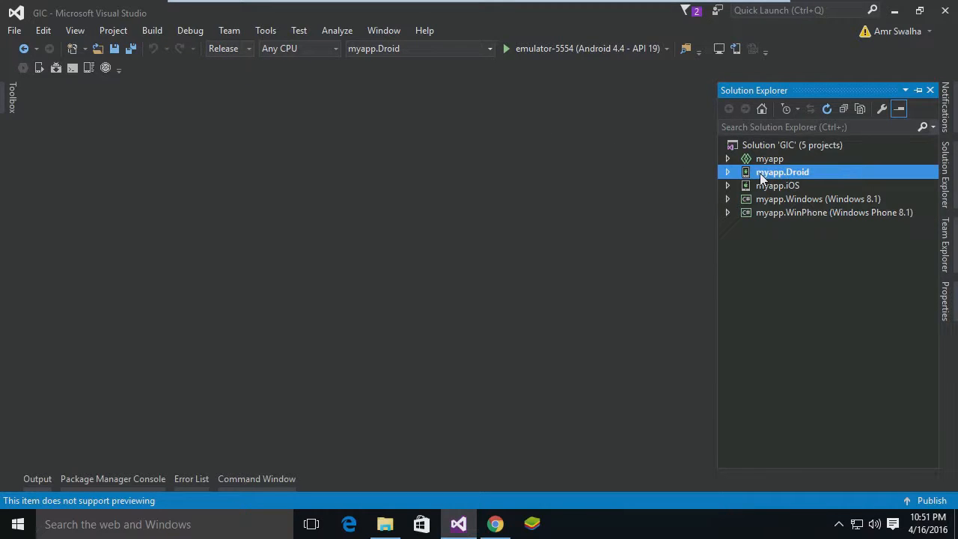
pyautogui.rightClick(783, 171)
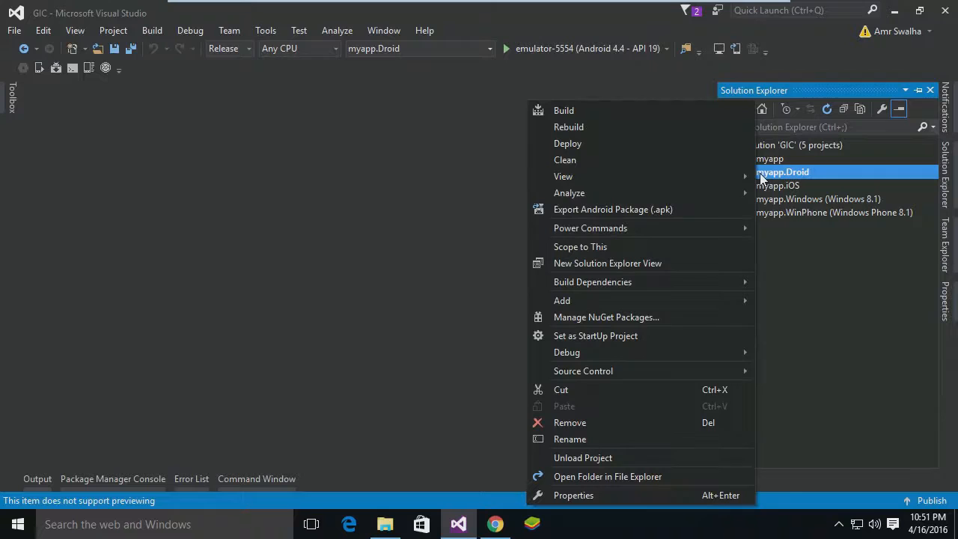
pyautogui.moveTo(697, 209)
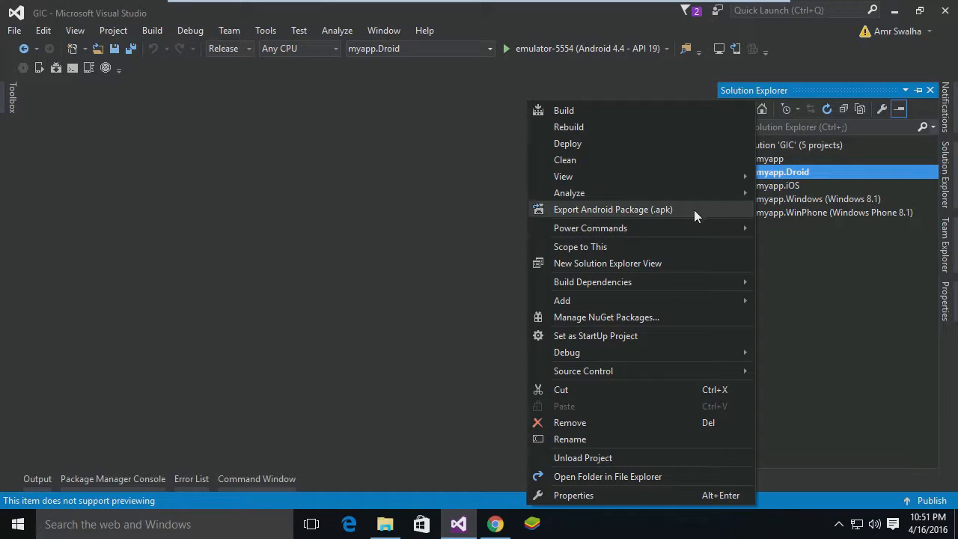
pyautogui.moveTo(695, 224)
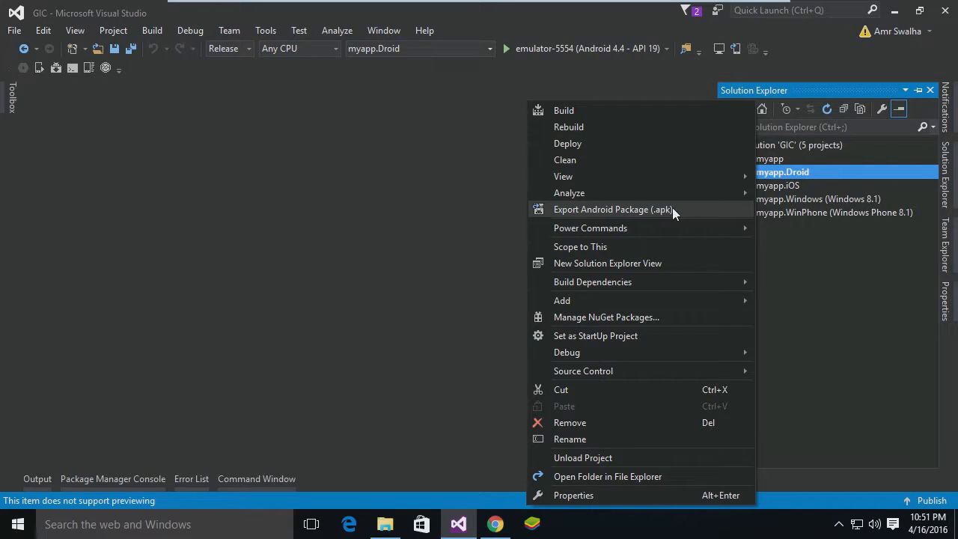
pyautogui.click(613, 209)
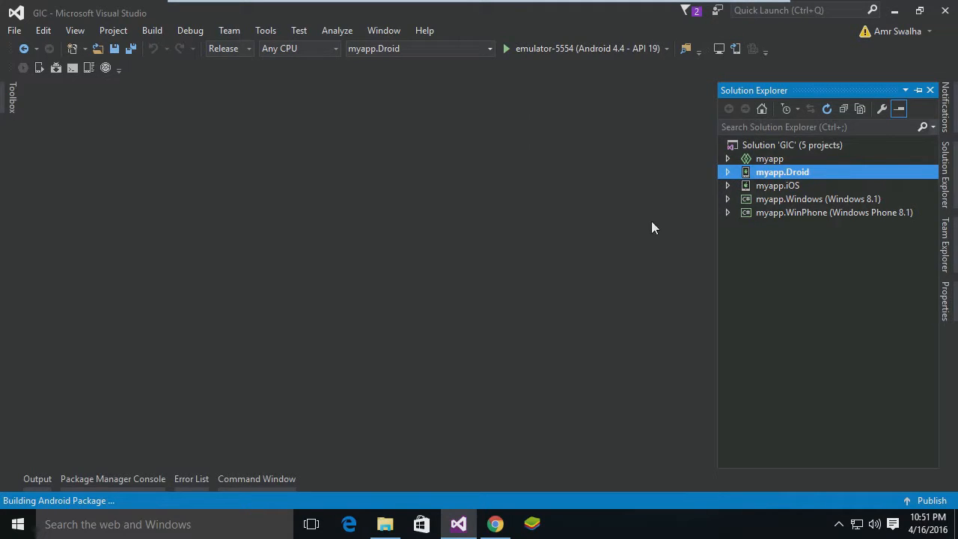
pyautogui.moveTo(71, 510)
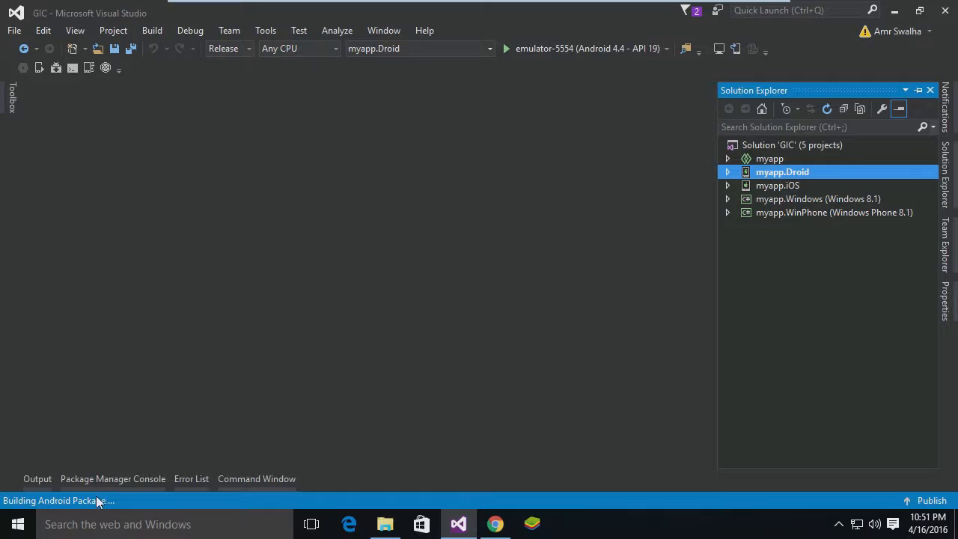
pyautogui.moveTo(451, 412)
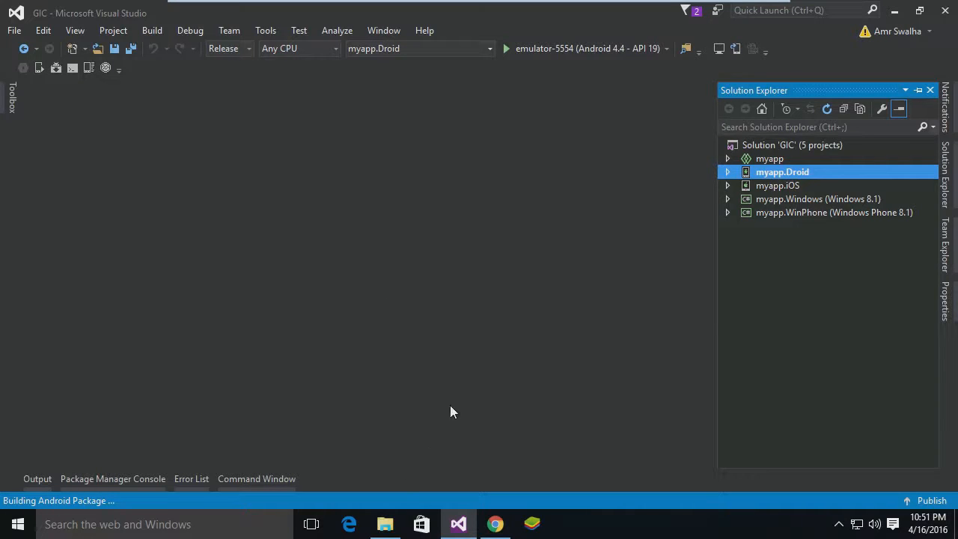
pyautogui.moveTo(389, 430)
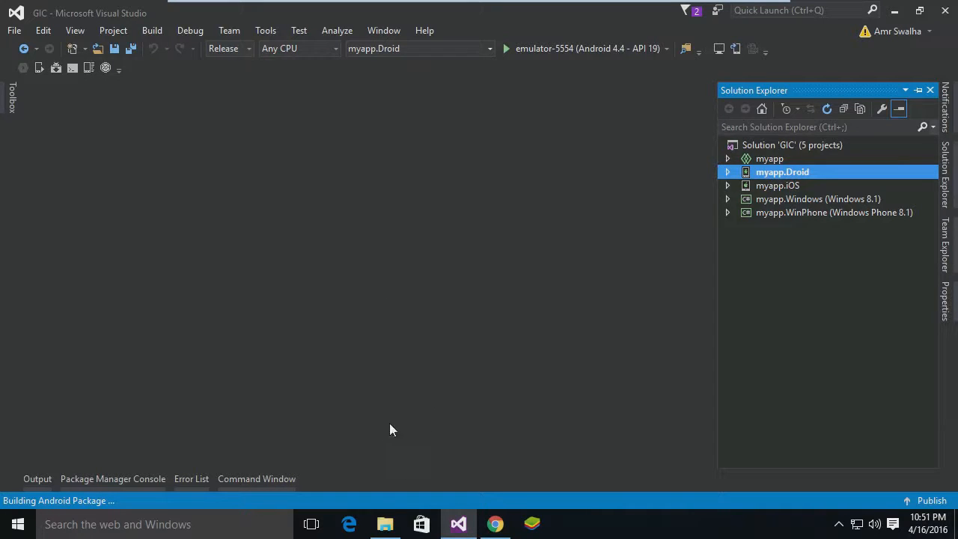
pyautogui.moveTo(390, 514)
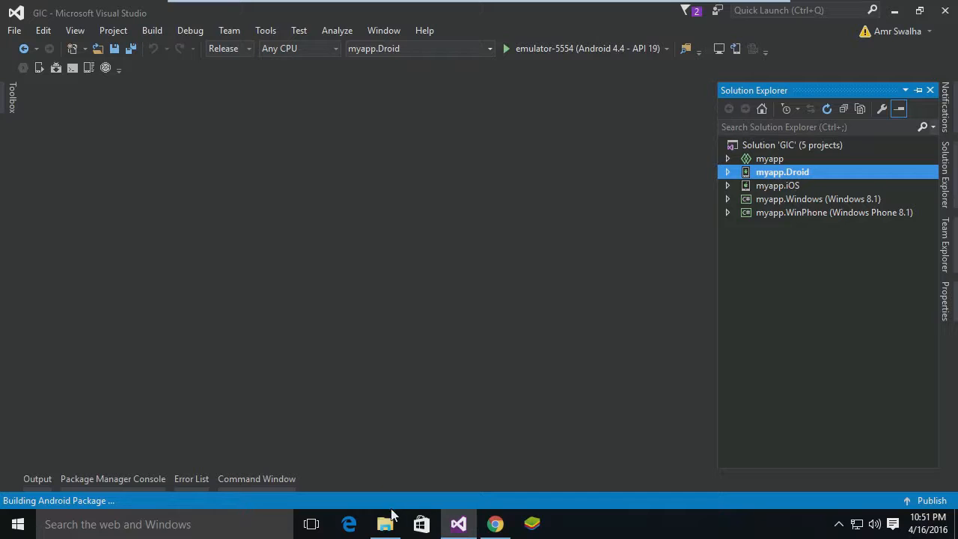
pyautogui.moveTo(385, 524)
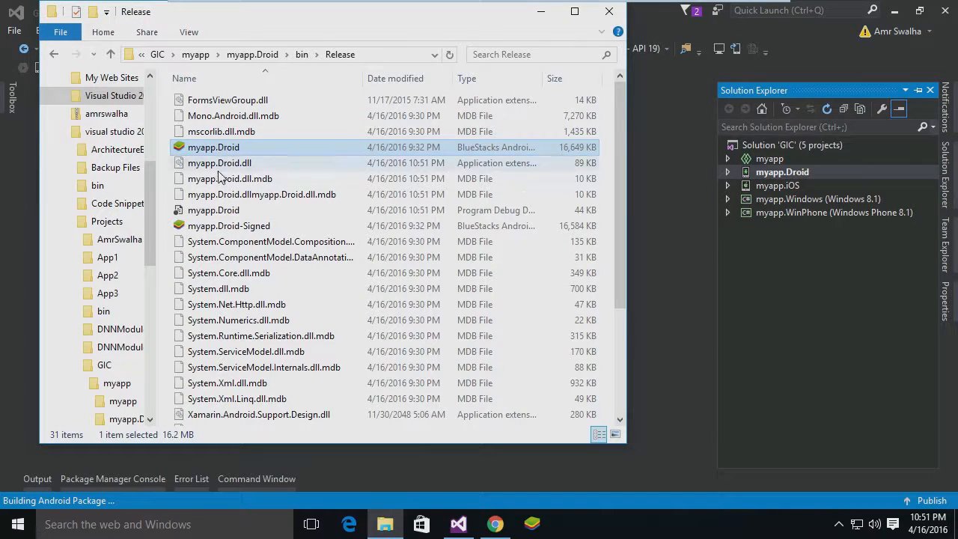
# Step: Compare the myapp.Droid and myapp.Droid-Signed packages in the Release folder
pyautogui.click(214, 147)
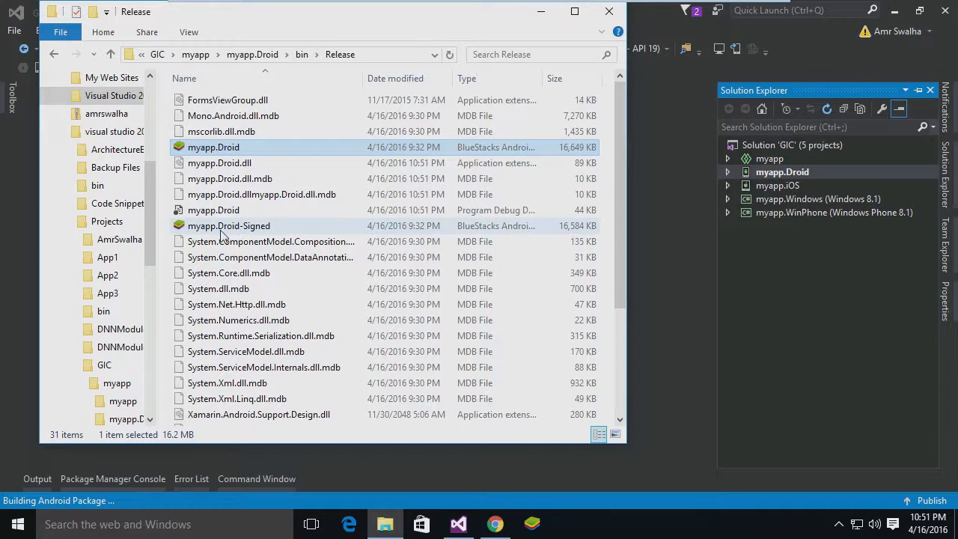
pyautogui.moveTo(314, 228)
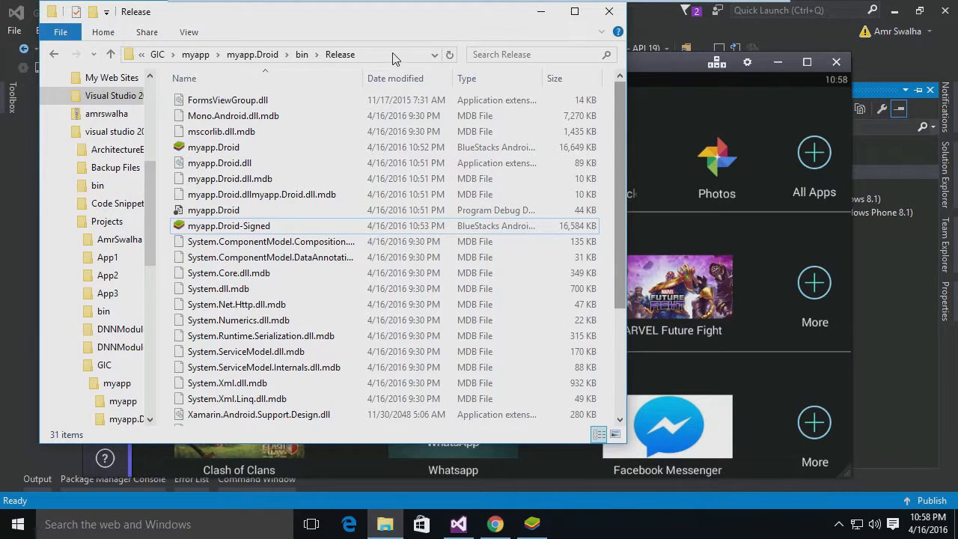
pyautogui.moveTo(236, 148)
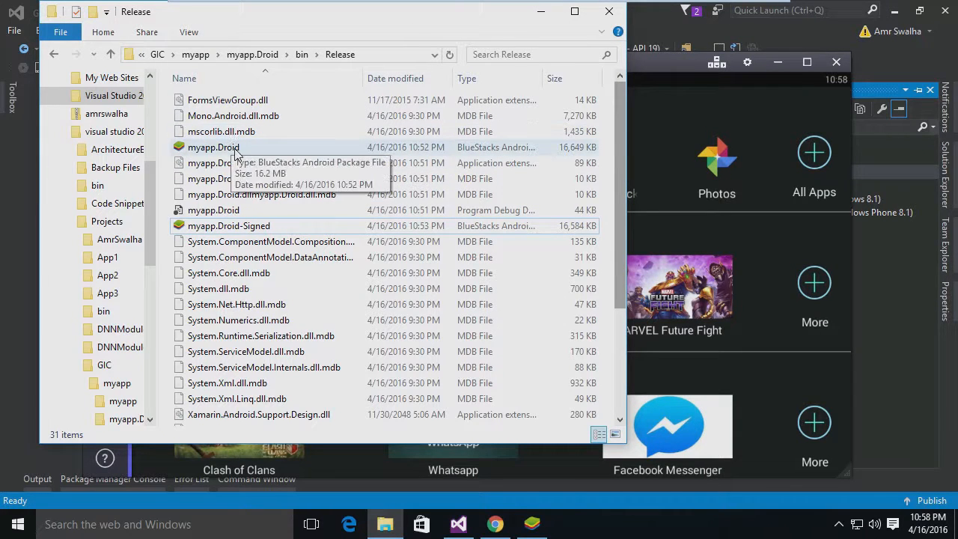
pyautogui.moveTo(272, 147)
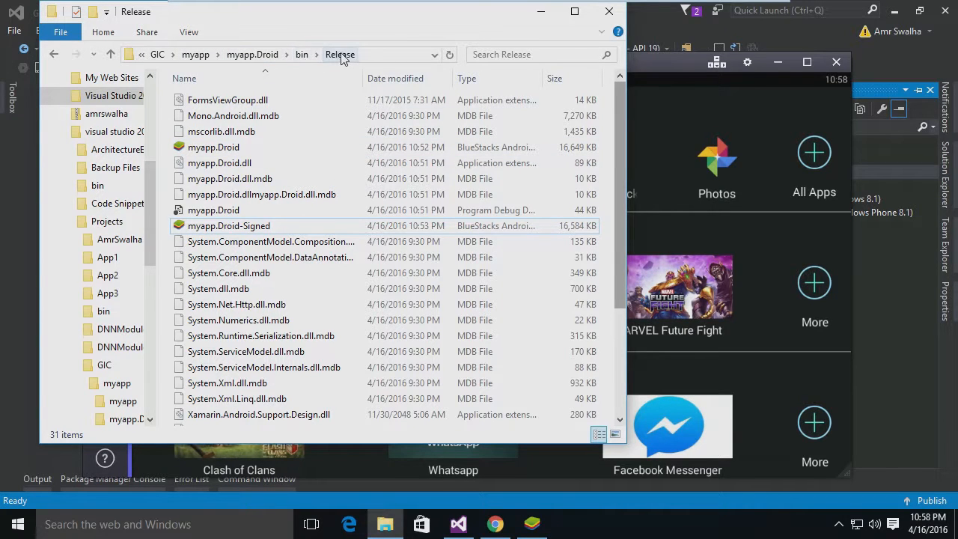
pyautogui.click(214, 147)
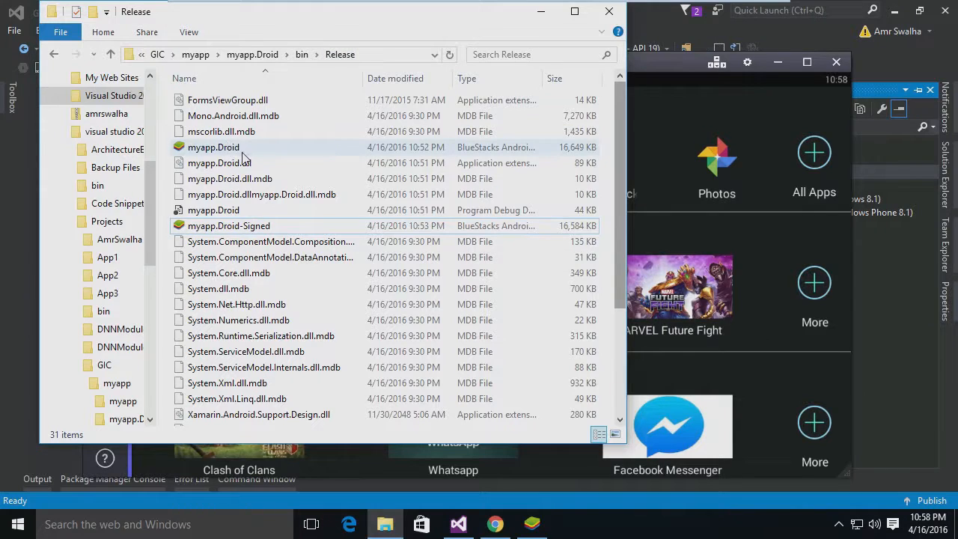
pyautogui.click(229, 225)
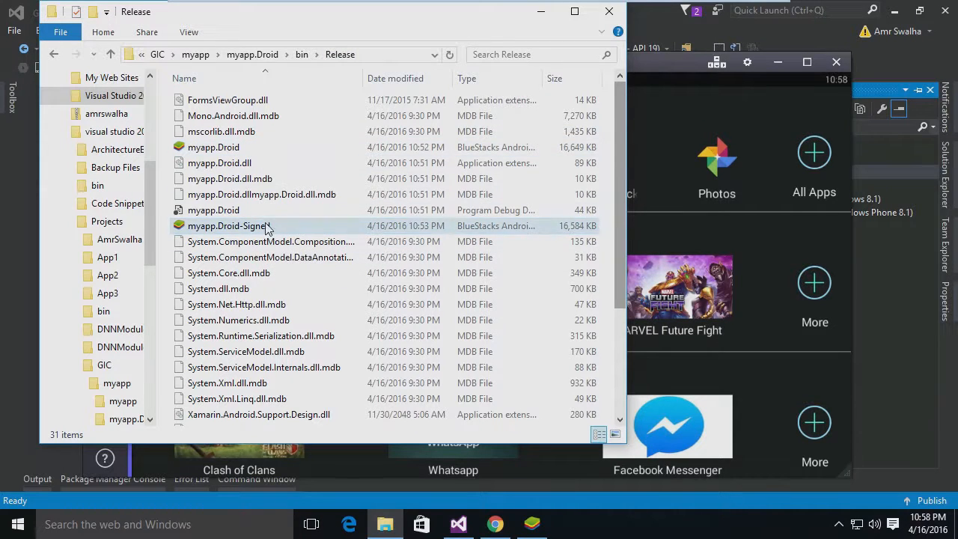
pyautogui.click(213, 147)
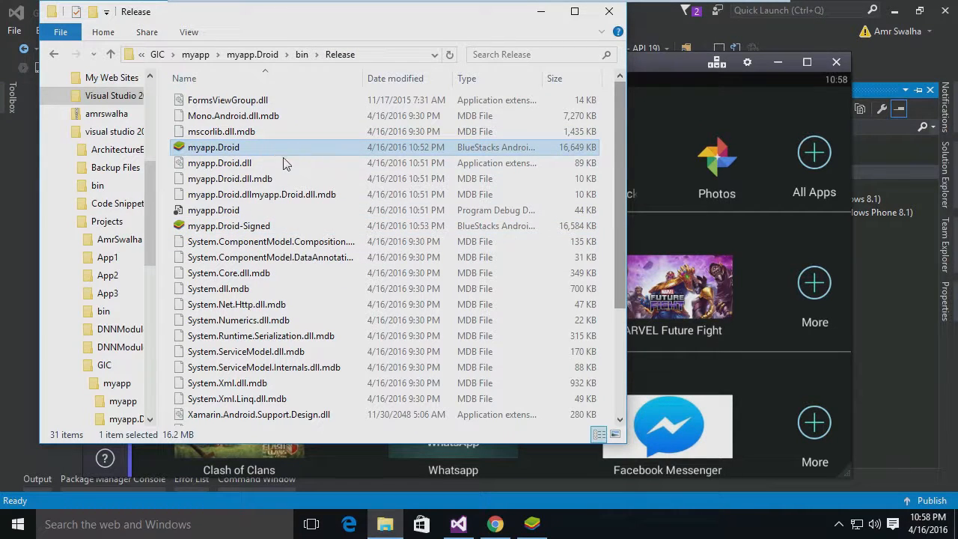
pyautogui.click(229, 226)
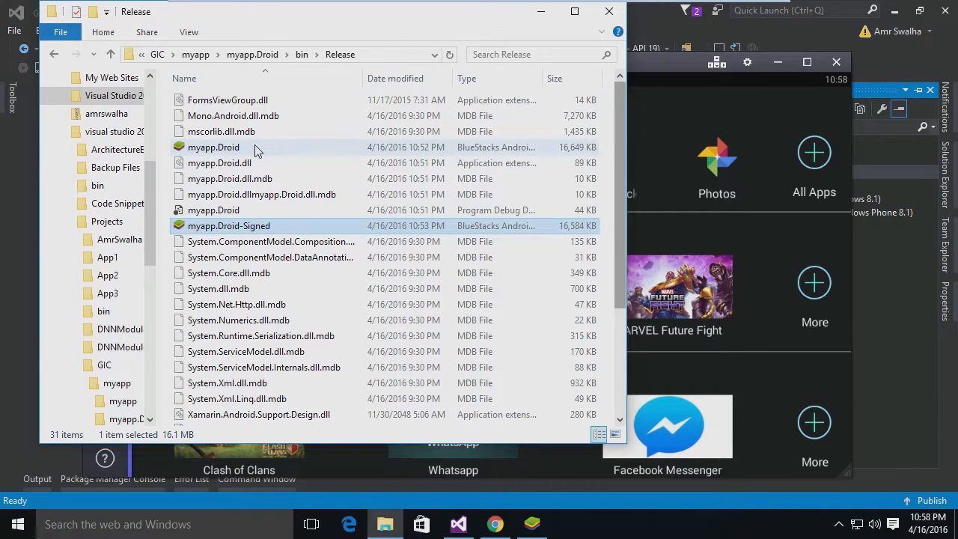
pyautogui.moveTo(262, 155)
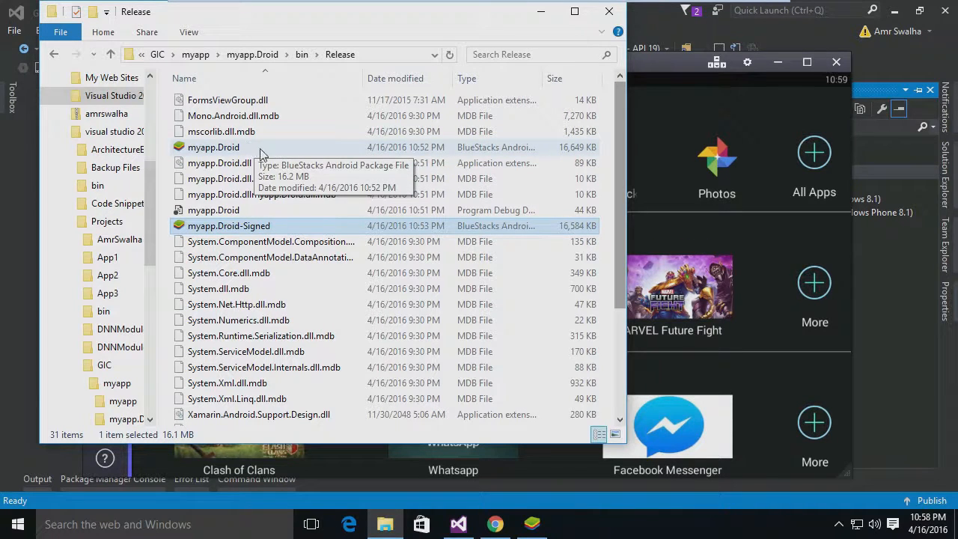
pyautogui.moveTo(283, 232)
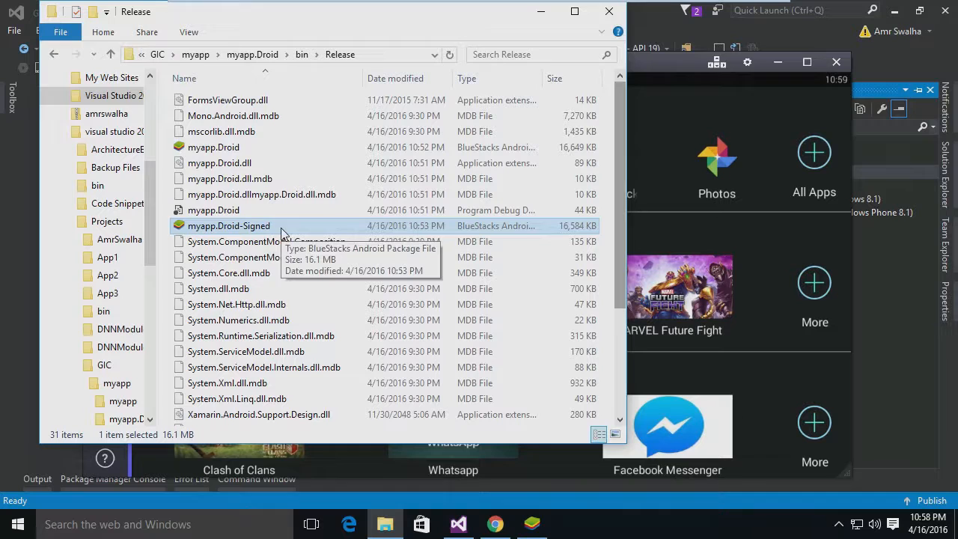
pyautogui.moveTo(269, 237)
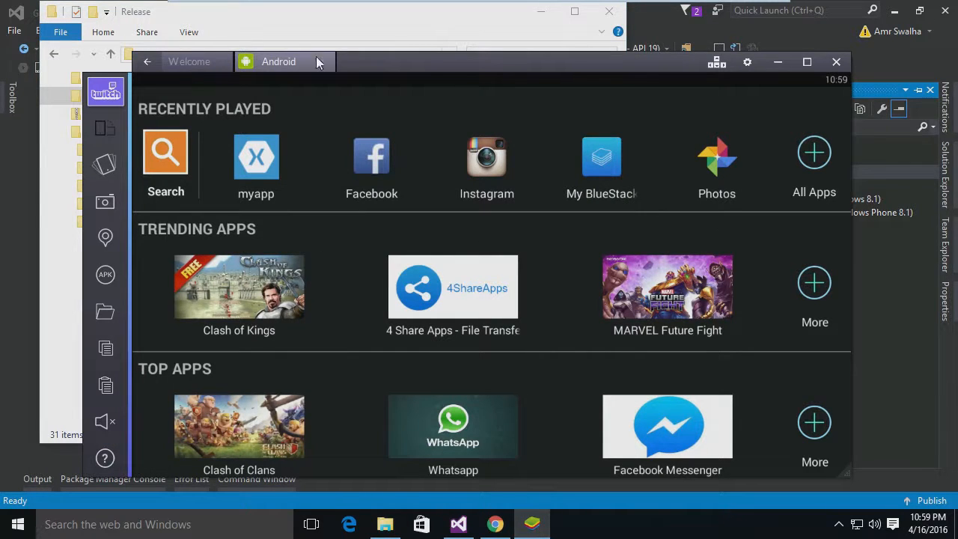
pyautogui.moveTo(251, 160)
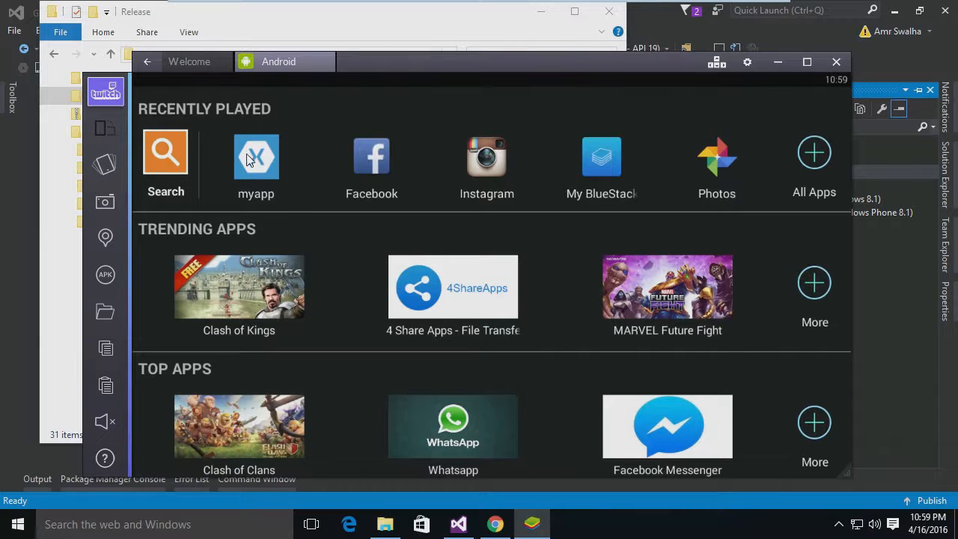
# Step: Launch myapp from BlueStacks' Recently Played row and wait for it to load
pyautogui.click(256, 157)
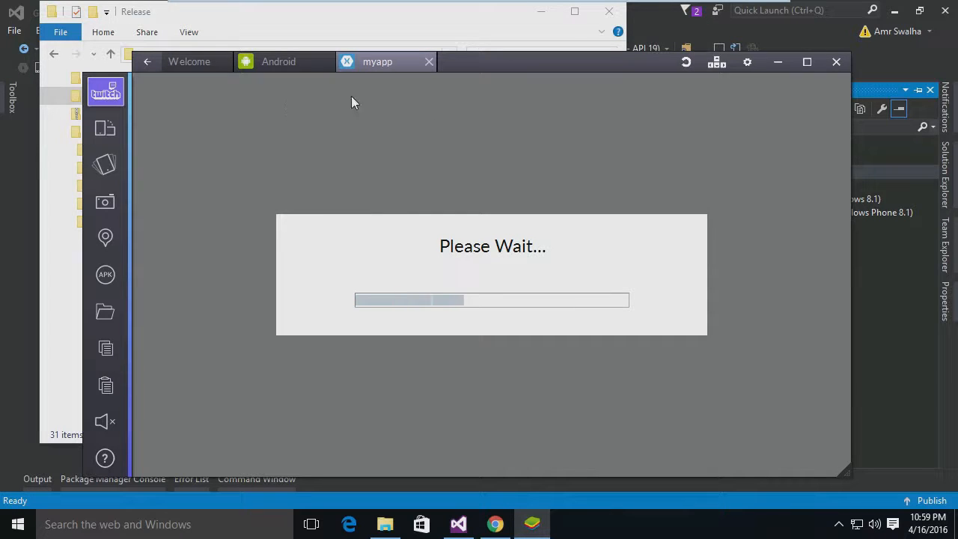
pyautogui.moveTo(388, 62)
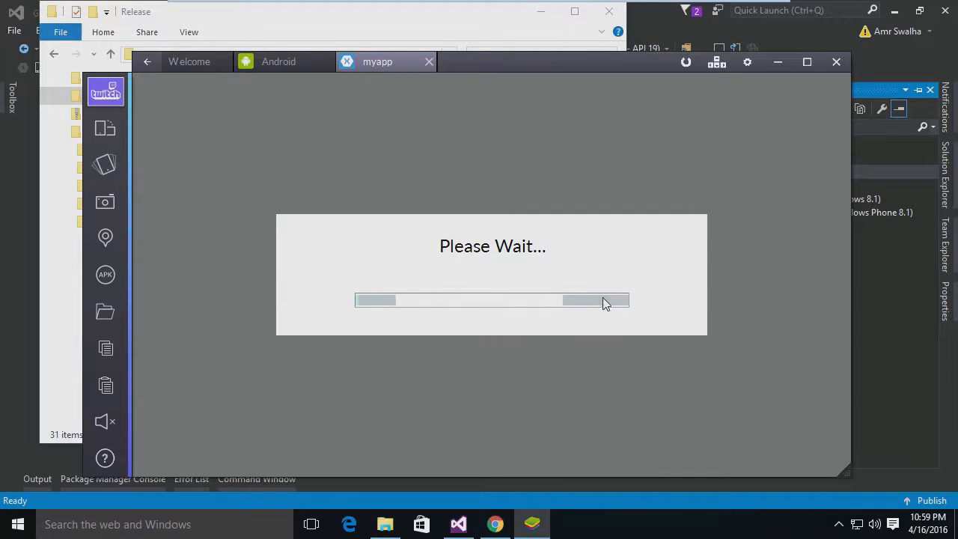
pyautogui.moveTo(312, 355)
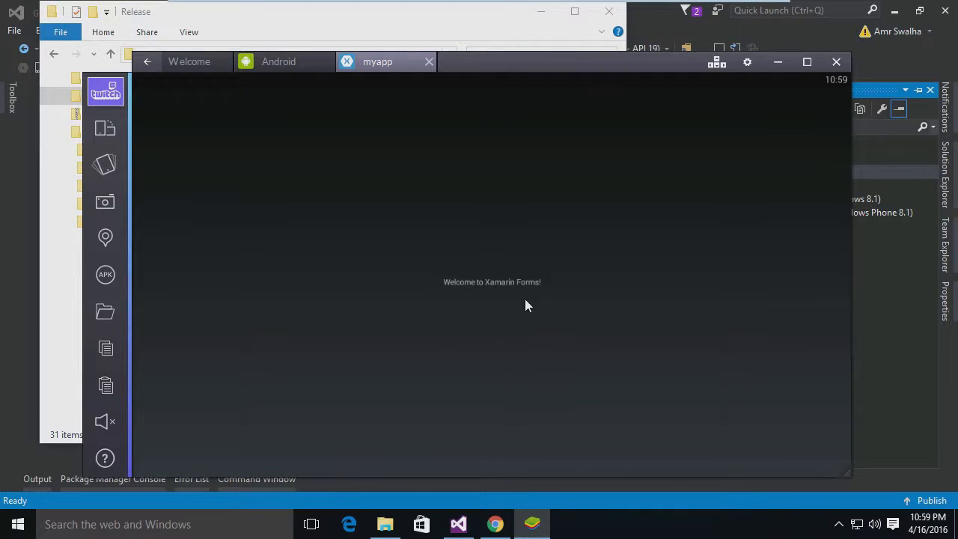
pyautogui.moveTo(515, 267)
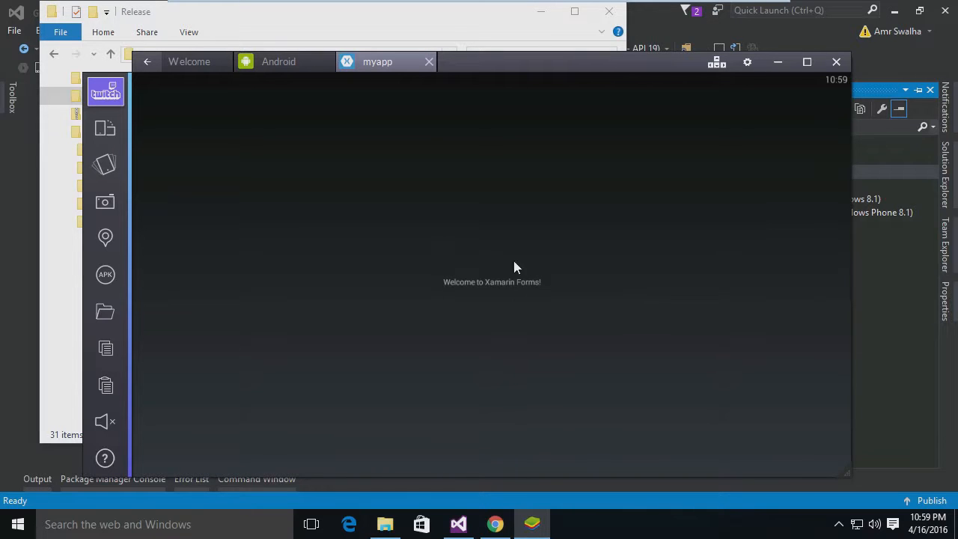
pyautogui.moveTo(543, 304)
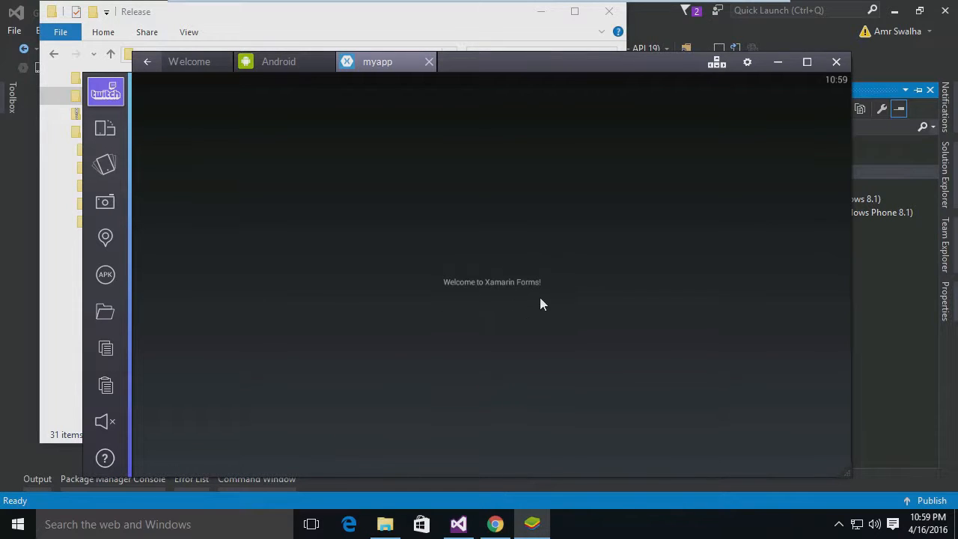
pyautogui.moveTo(450, 269)
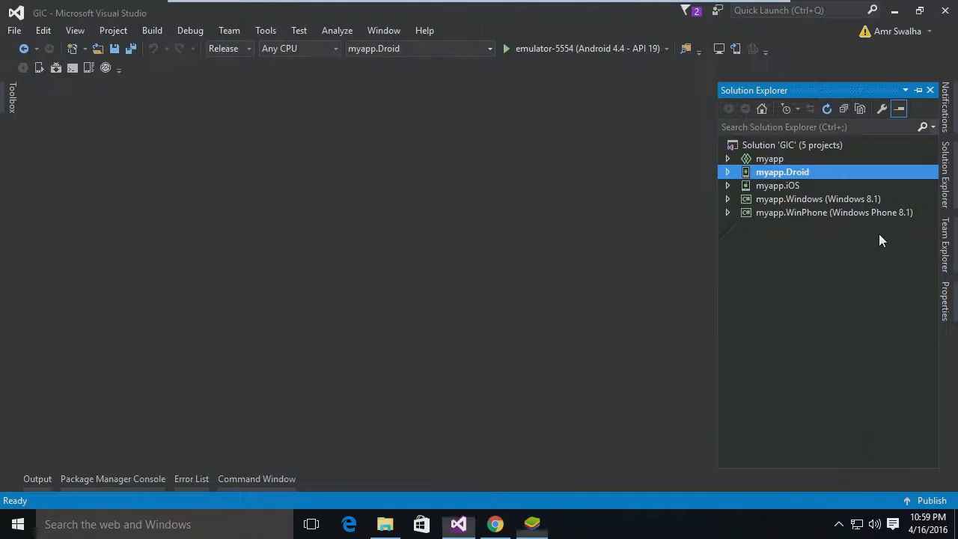
# Step: Expand the shared myapp project and bring up the myapp.iOS project's context menu
pyautogui.click(728, 158)
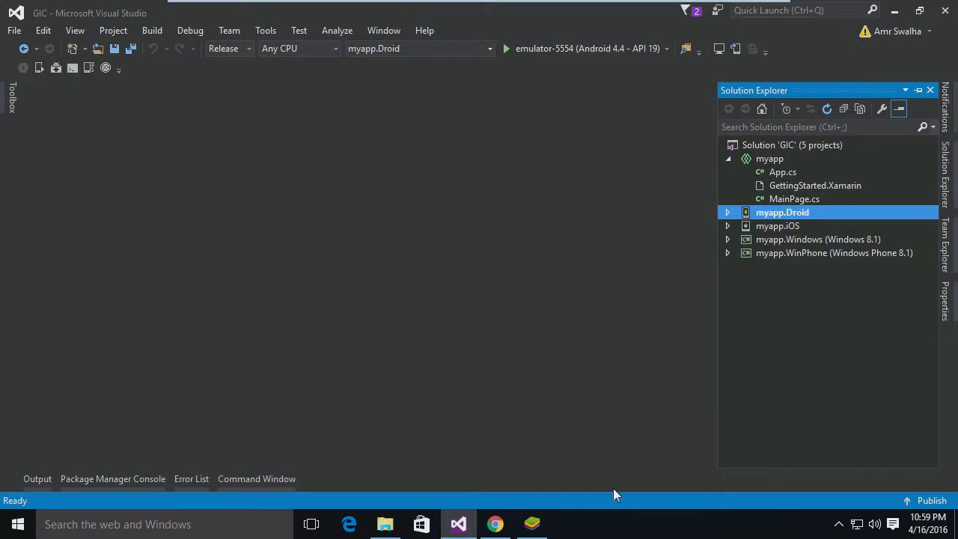
pyautogui.moveTo(767, 223)
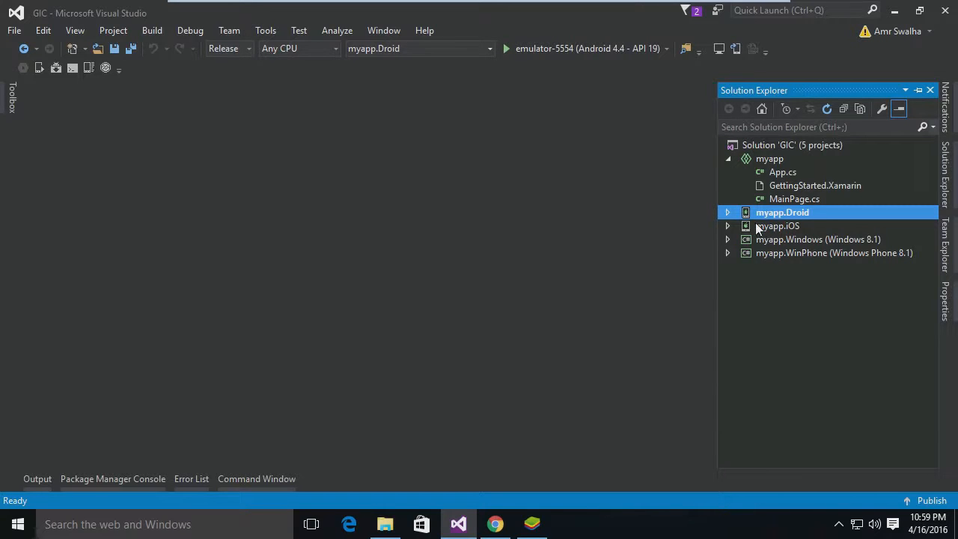
pyautogui.click(778, 226)
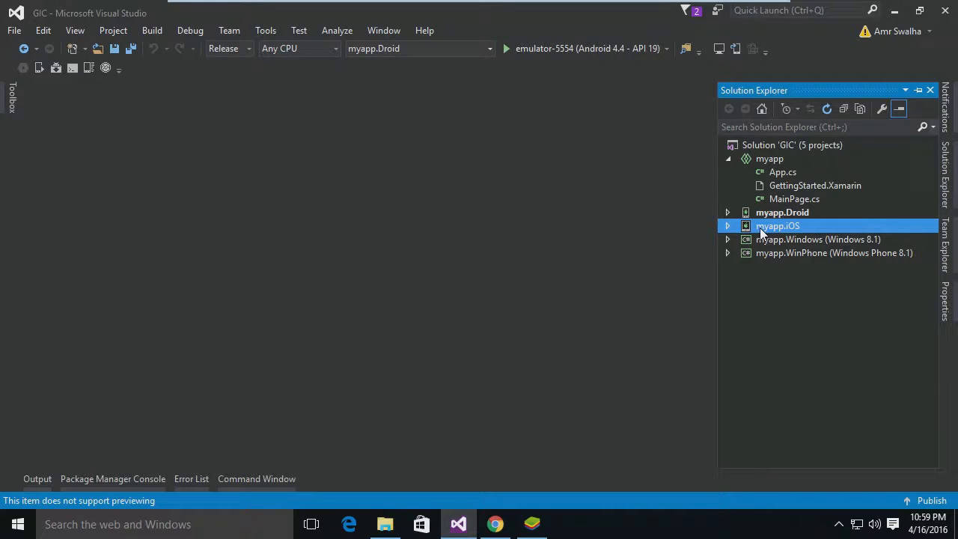
pyautogui.rightClick(778, 226)
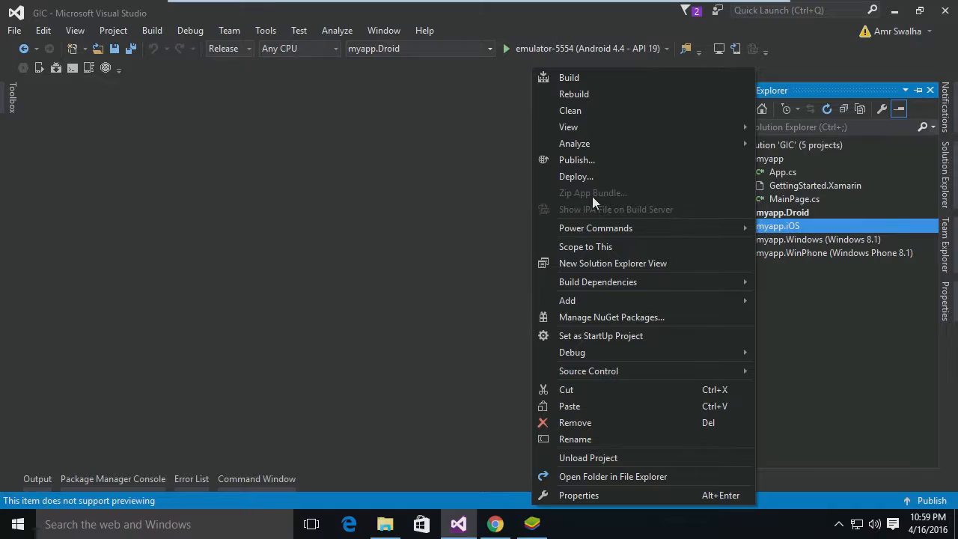
pyautogui.moveTo(622, 208)
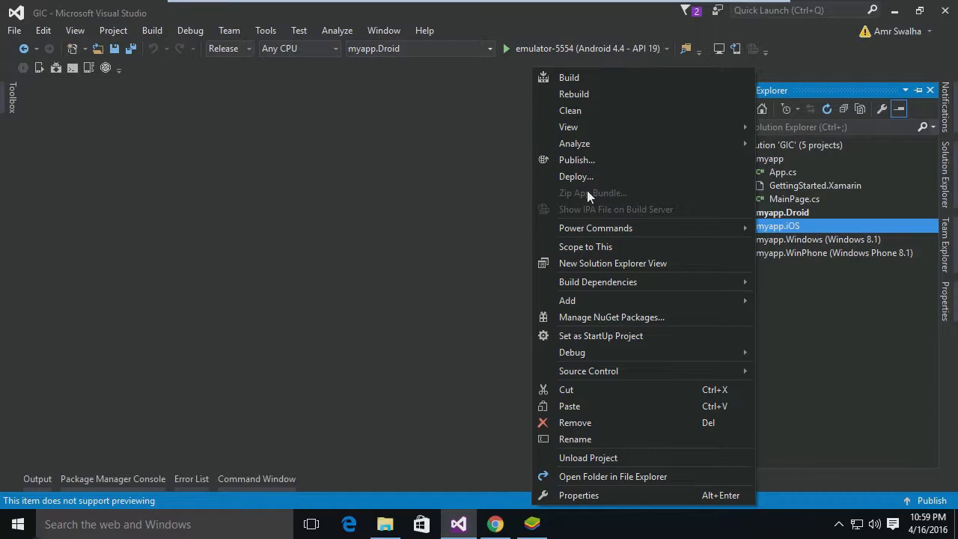
pyautogui.moveTo(637, 214)
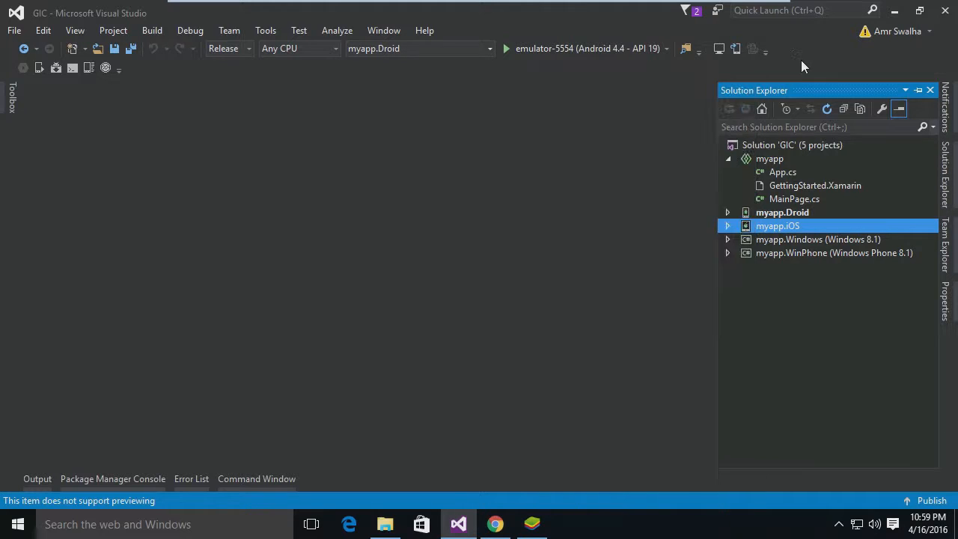
pyautogui.moveTo(719, 48)
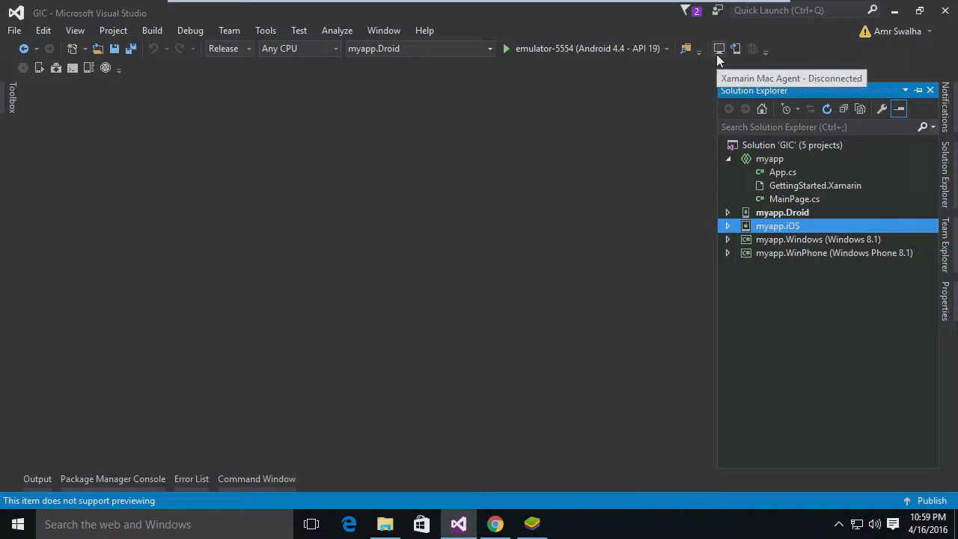
# Step: Open the Xamarin Mac Agent window and step through its setup instructions to the last page
pyautogui.click(719, 49)
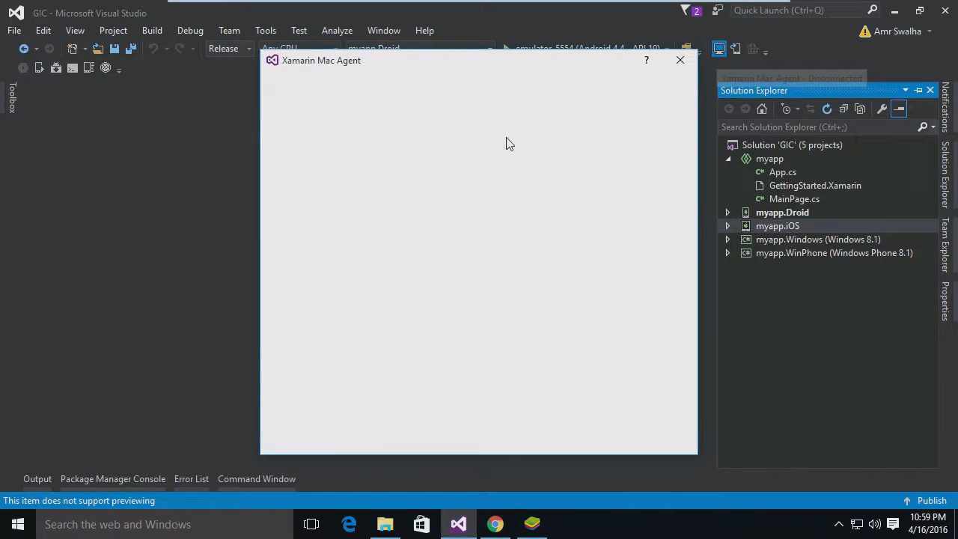
pyautogui.moveTo(419, 229)
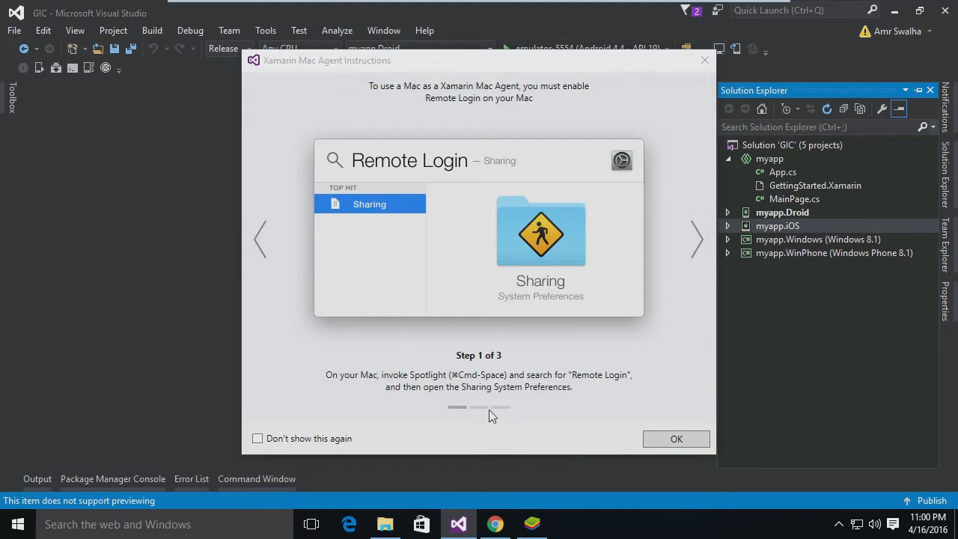
pyautogui.click(696, 239)
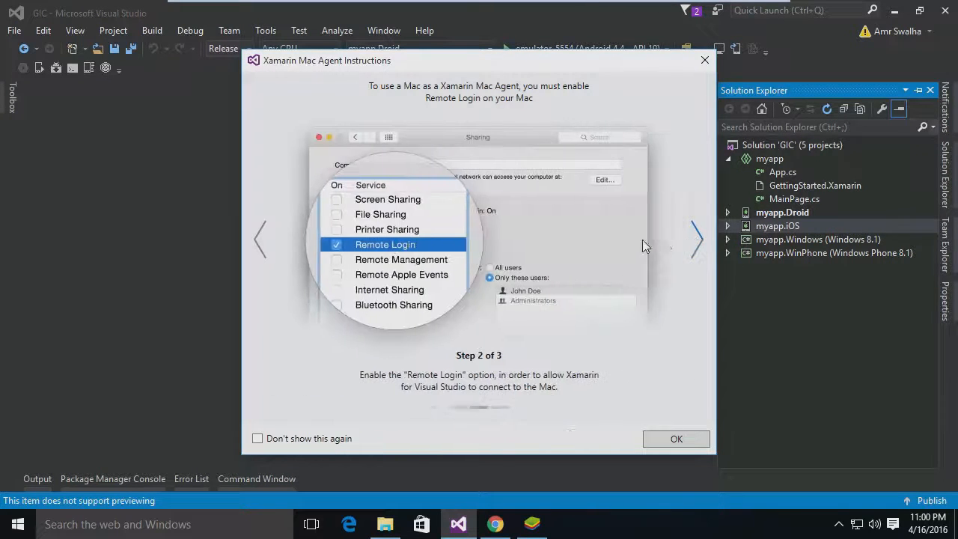
pyautogui.click(696, 239)
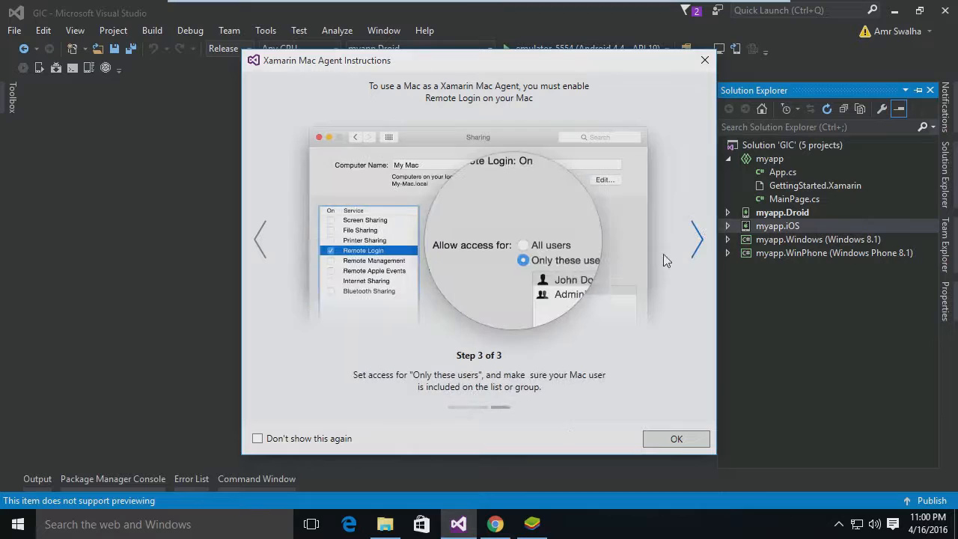
pyautogui.moveTo(439, 431)
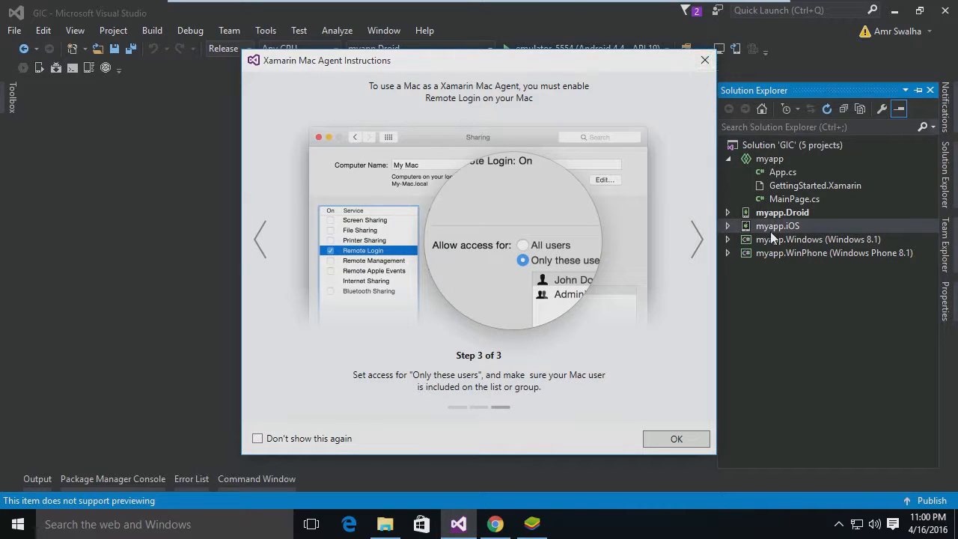
pyautogui.moveTo(705, 60)
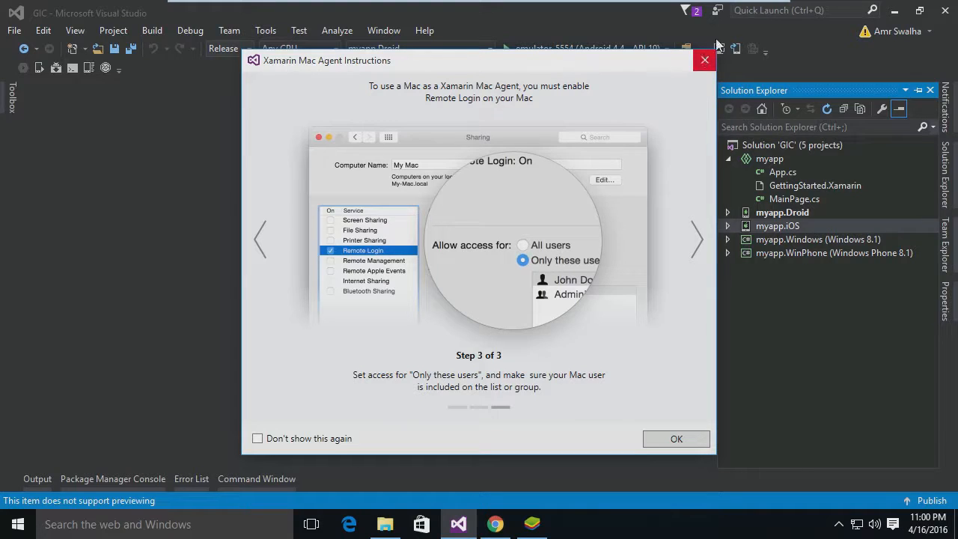
# Step: Close the instructions, then cancel the Add Mac dialog without adding a Mac
pyautogui.click(676, 439)
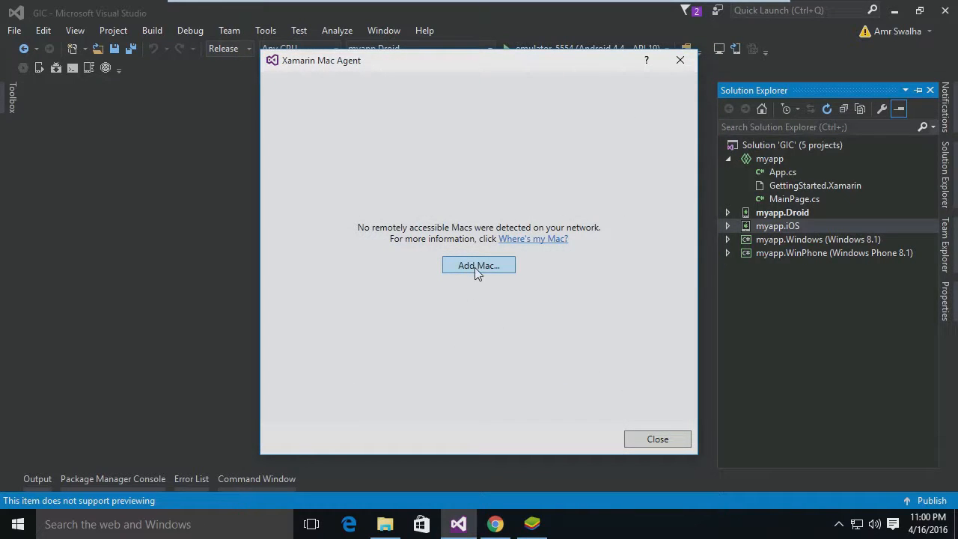
pyautogui.click(478, 265)
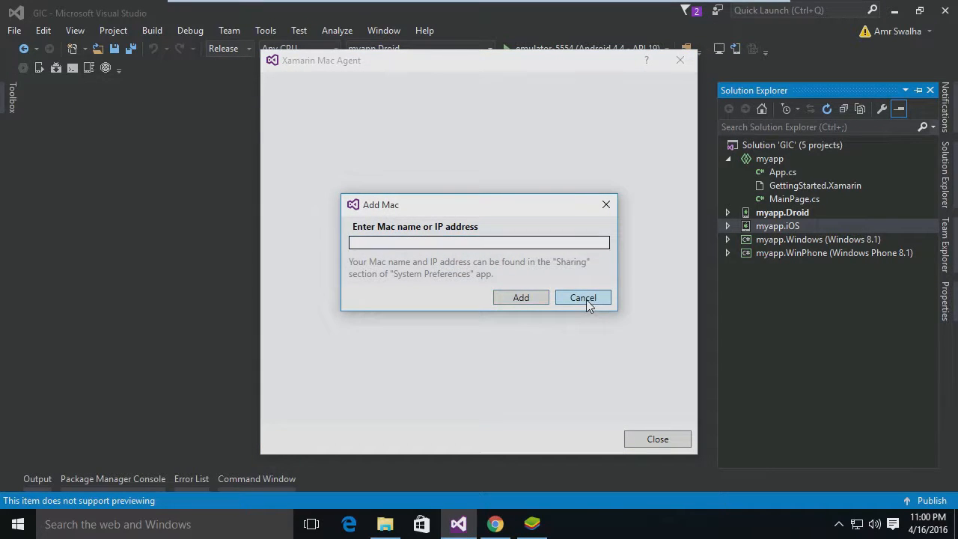
pyautogui.click(583, 297)
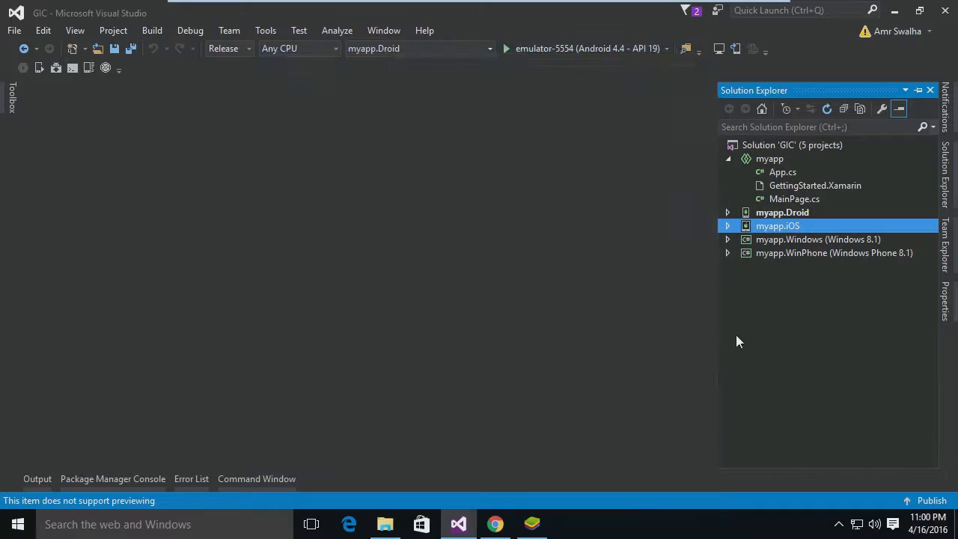
pyautogui.moveTo(771, 238)
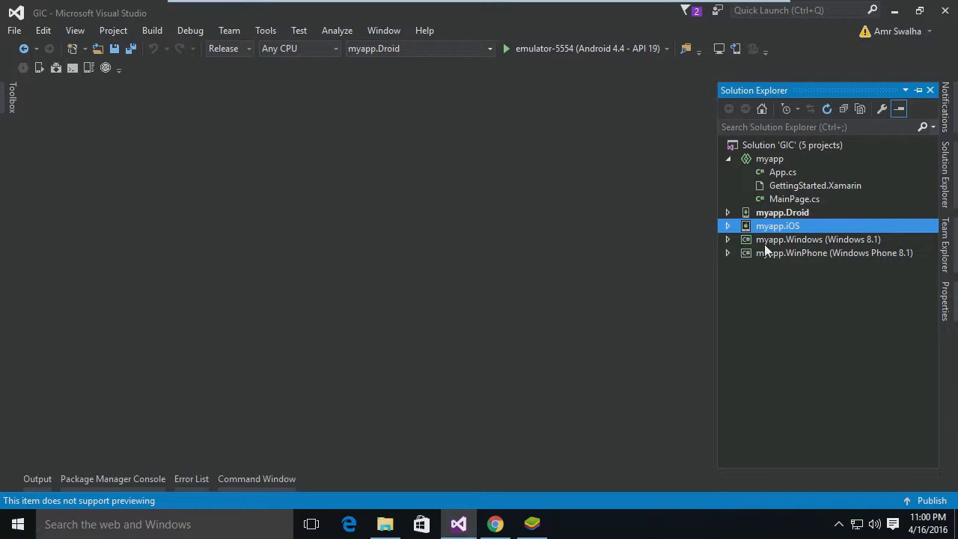
# Step: Bring up the myapp.WinPhone project's context menu to reach Store > Create App Packages
pyautogui.rightClick(834, 253)
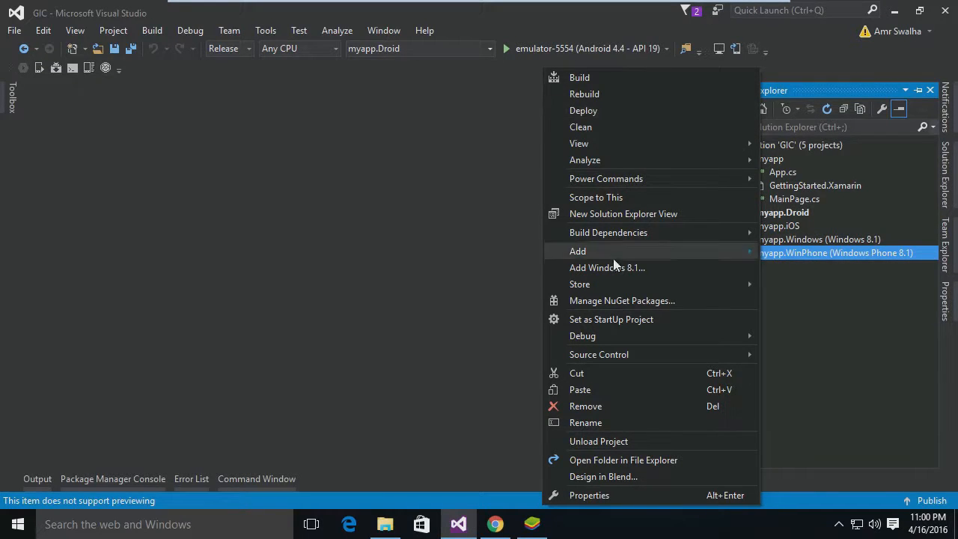
pyautogui.moveTo(580, 284)
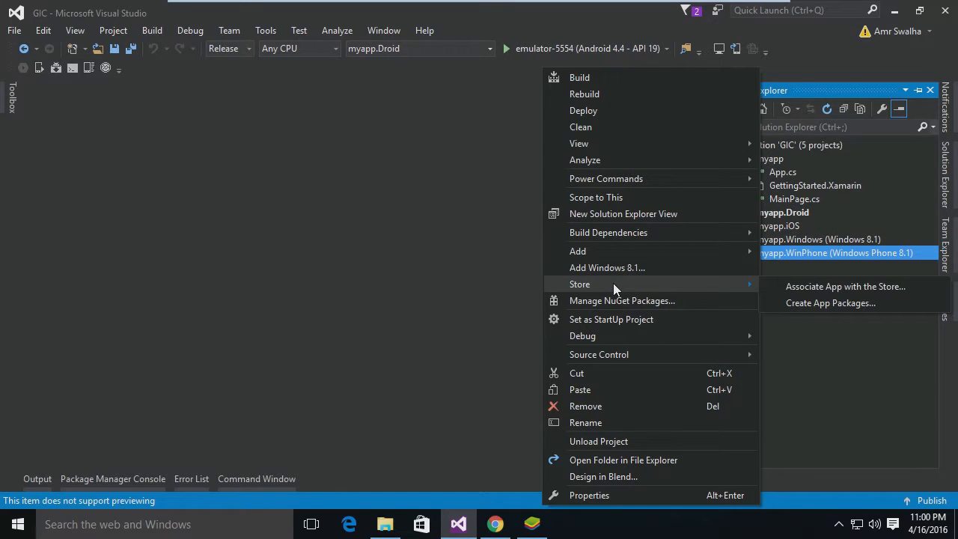
pyautogui.moveTo(831, 302)
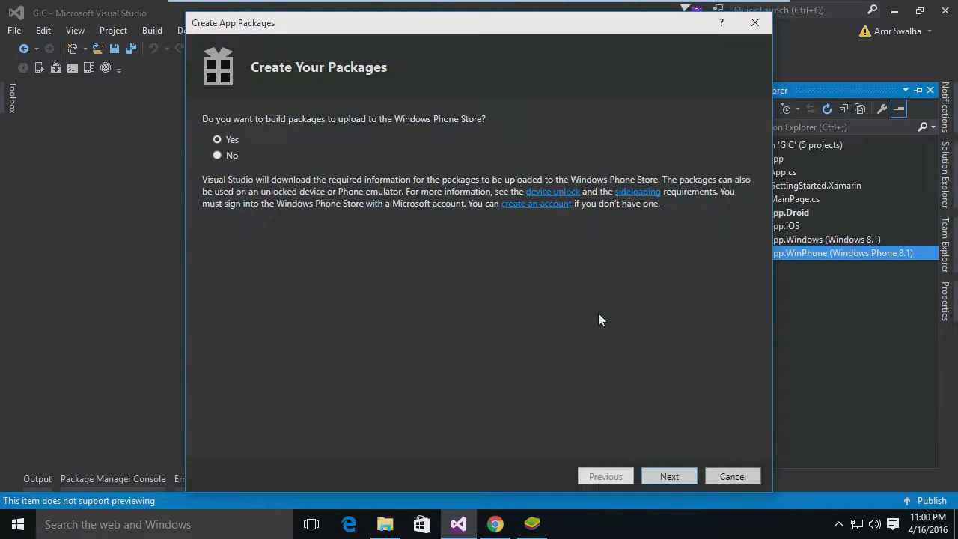
pyautogui.moveTo(314, 84)
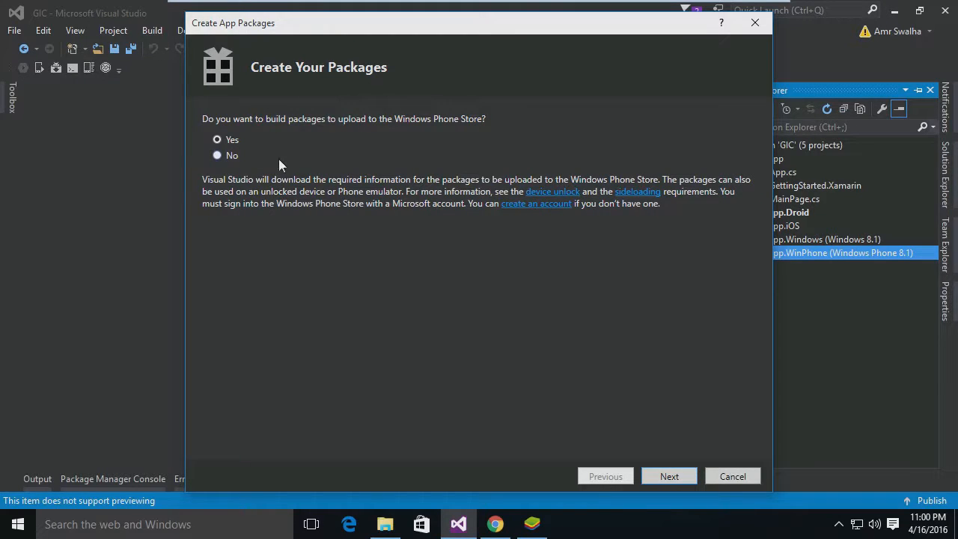
pyautogui.moveTo(291, 81)
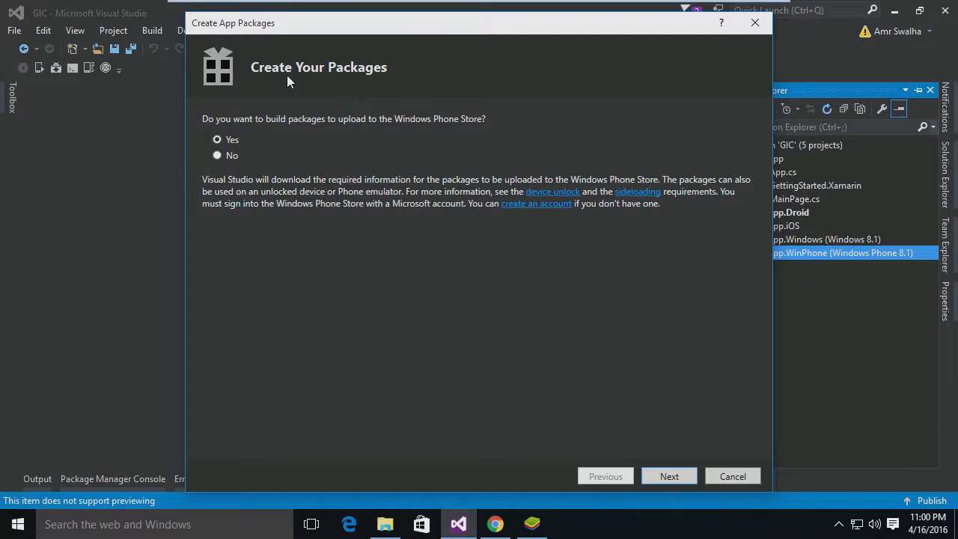
pyautogui.moveTo(448, 135)
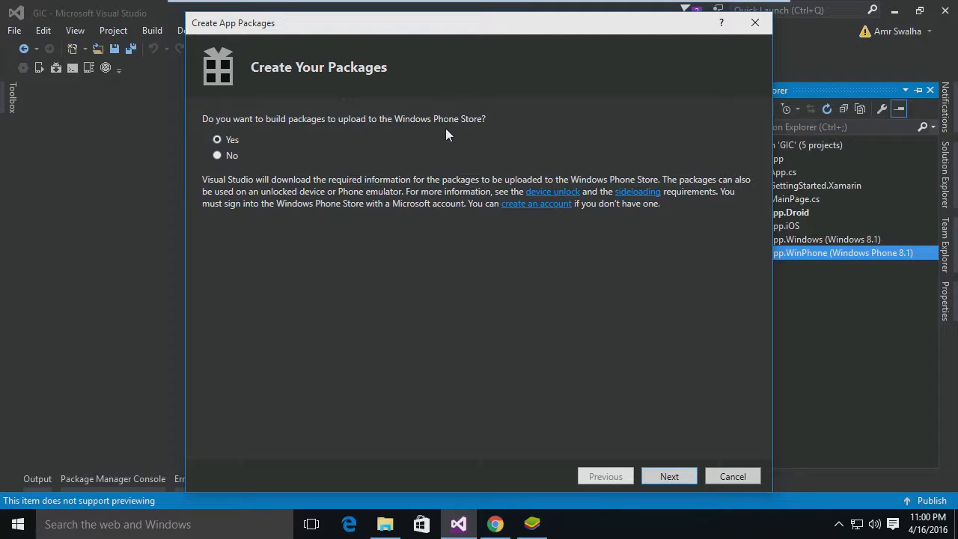
# Step: Choose not to upload to the Windows Phone Store and continue to package configuration
pyautogui.click(217, 155)
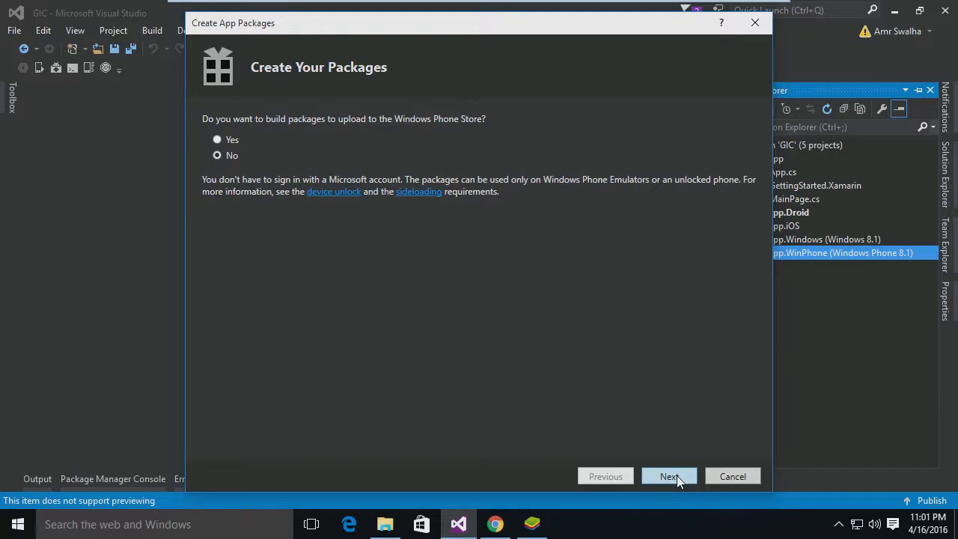
pyautogui.click(668, 476)
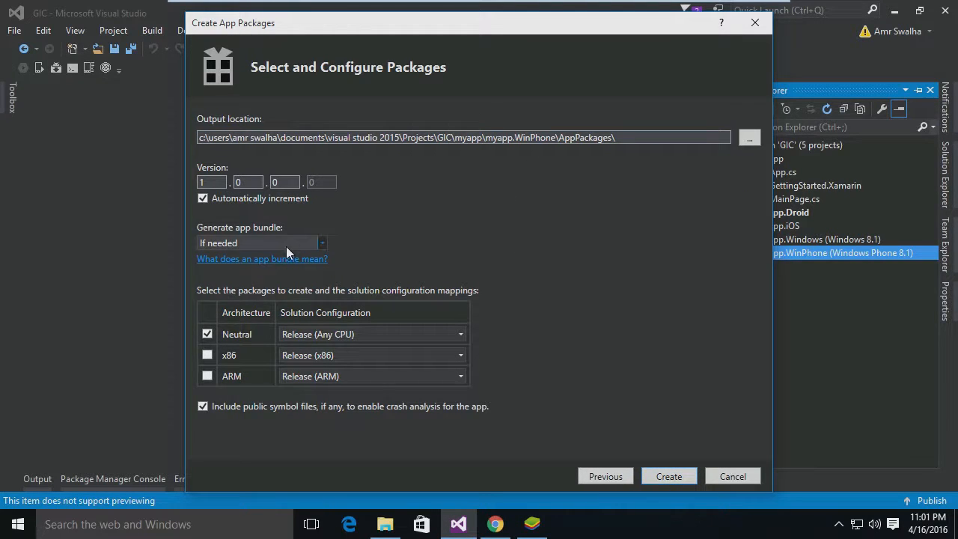
pyautogui.moveTo(417, 186)
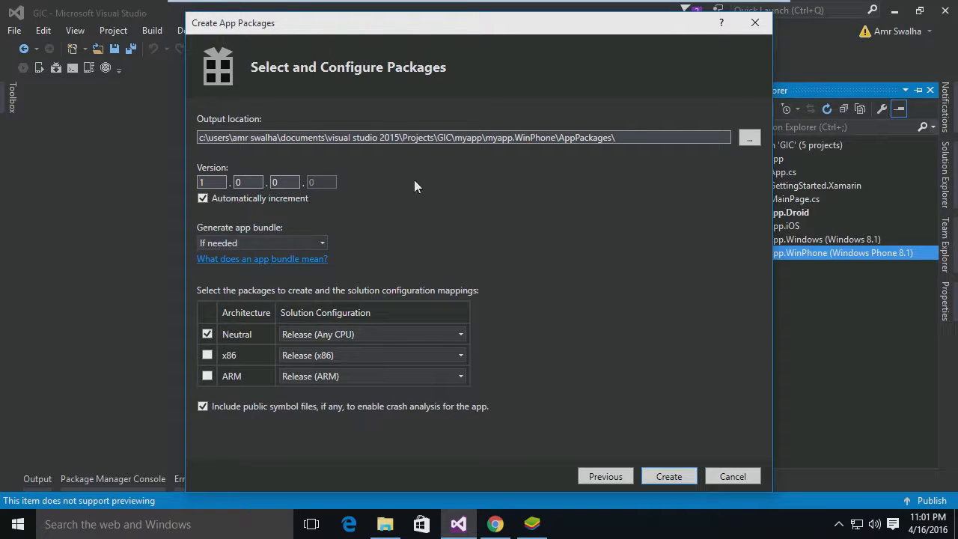
pyautogui.click(212, 182)
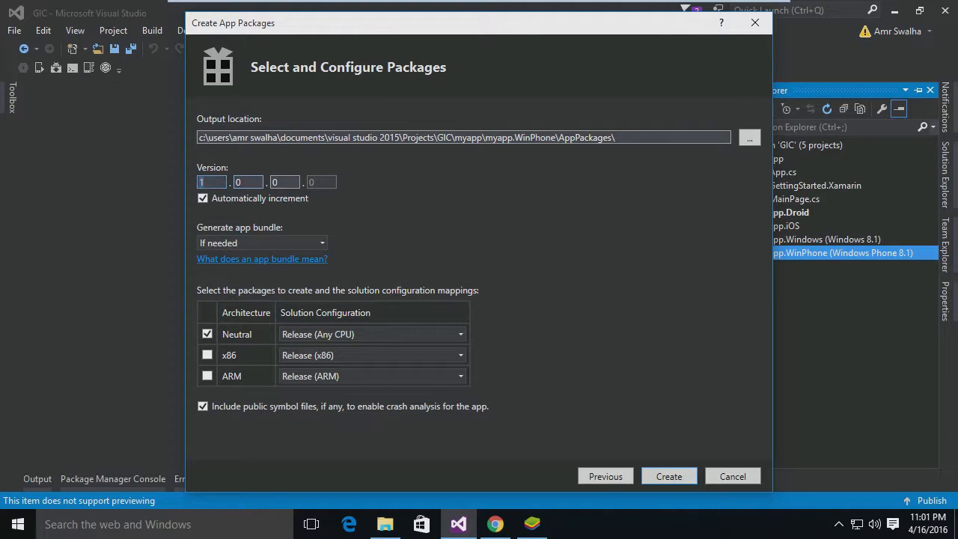
pyautogui.click(322, 243)
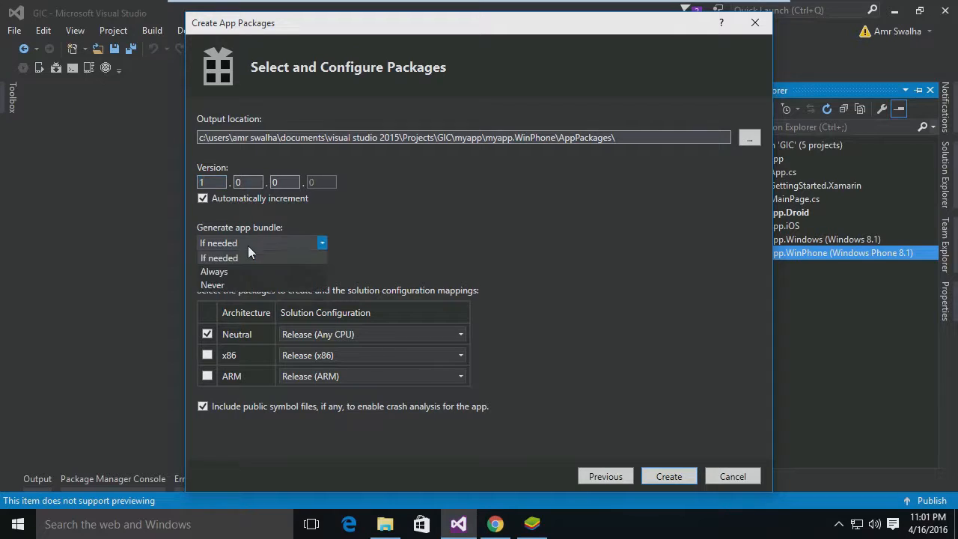
pyautogui.click(219, 257)
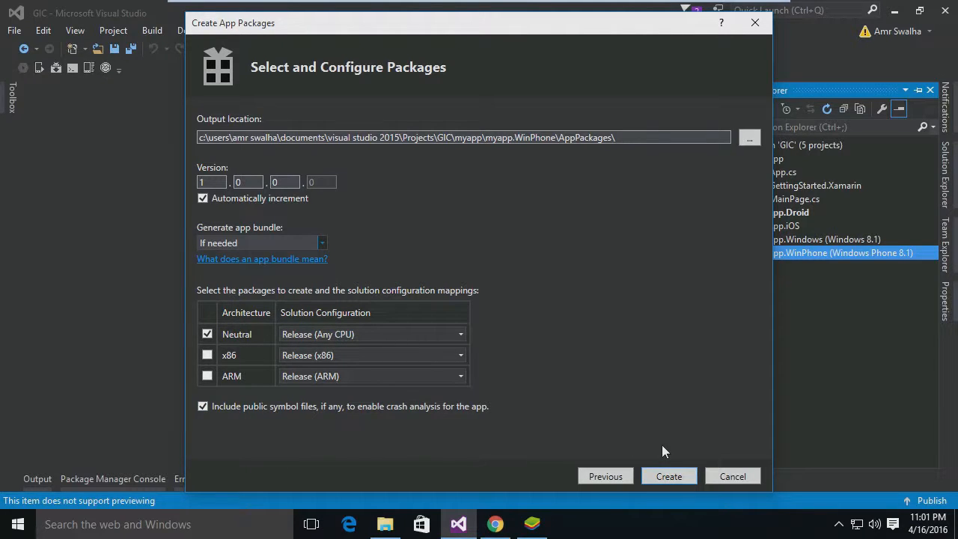
pyautogui.moveTo(227, 305)
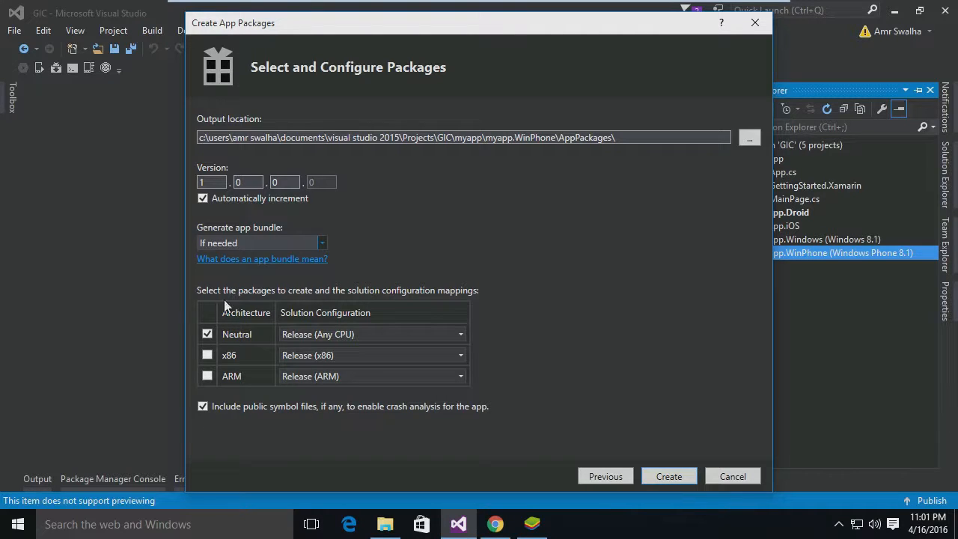
pyautogui.moveTo(659, 460)
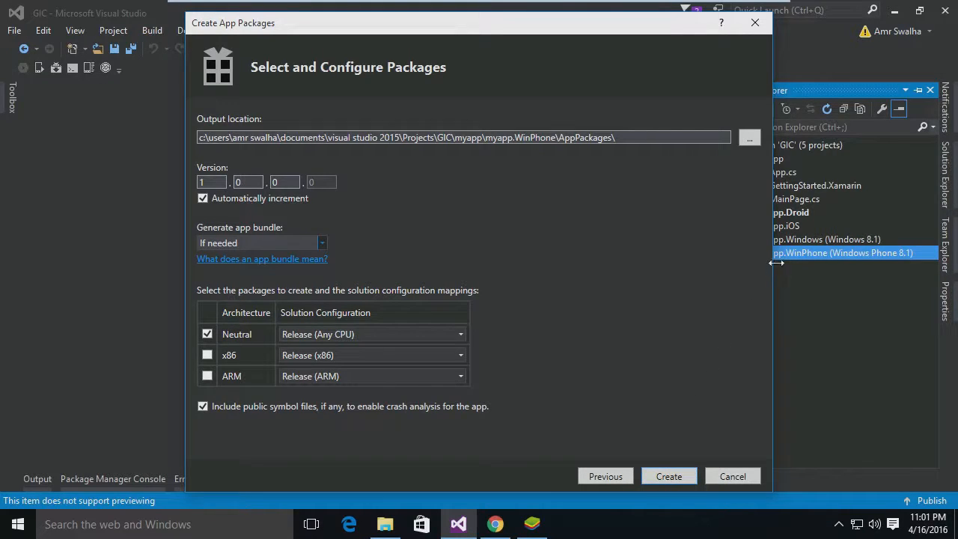
pyautogui.moveTo(733, 476)
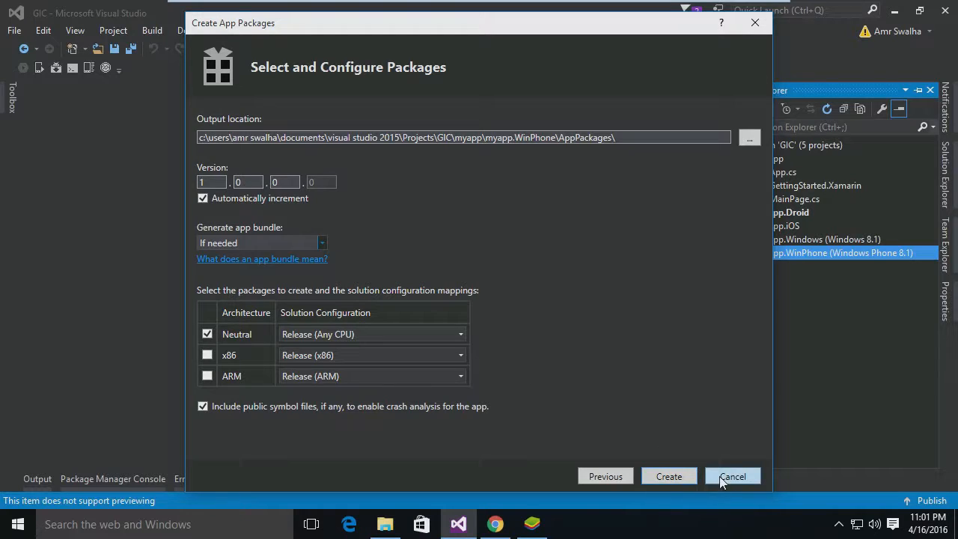